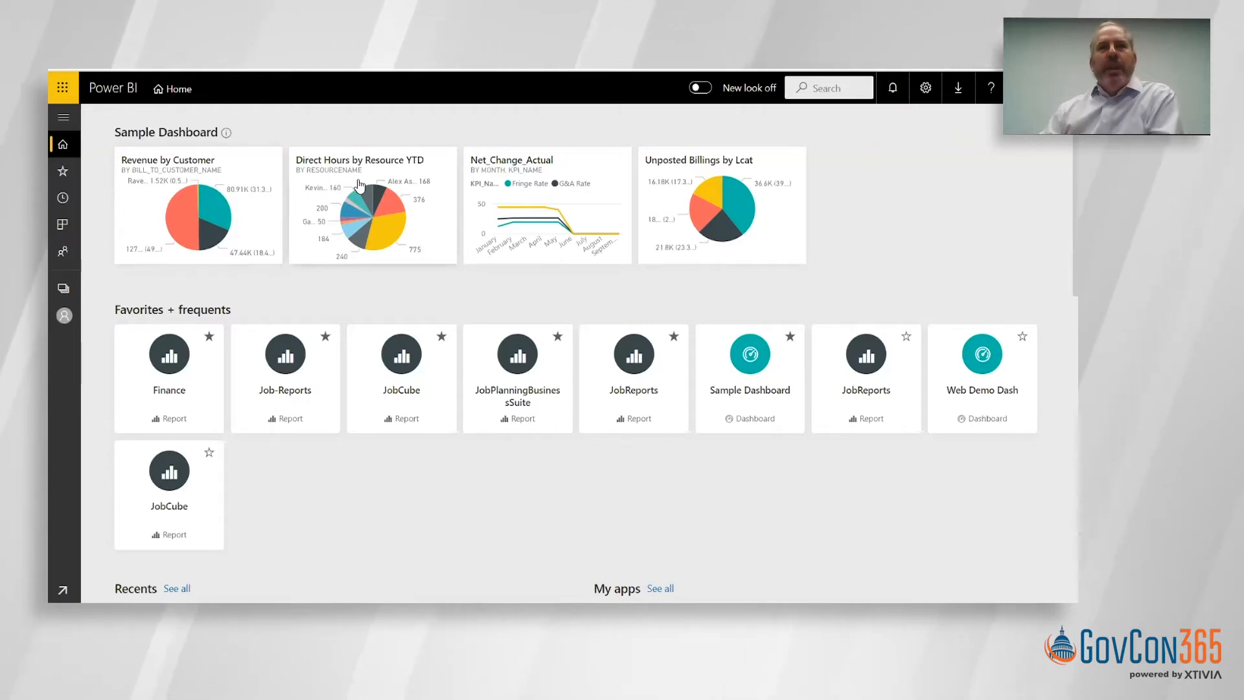
pyautogui.moveTo(183, 377)
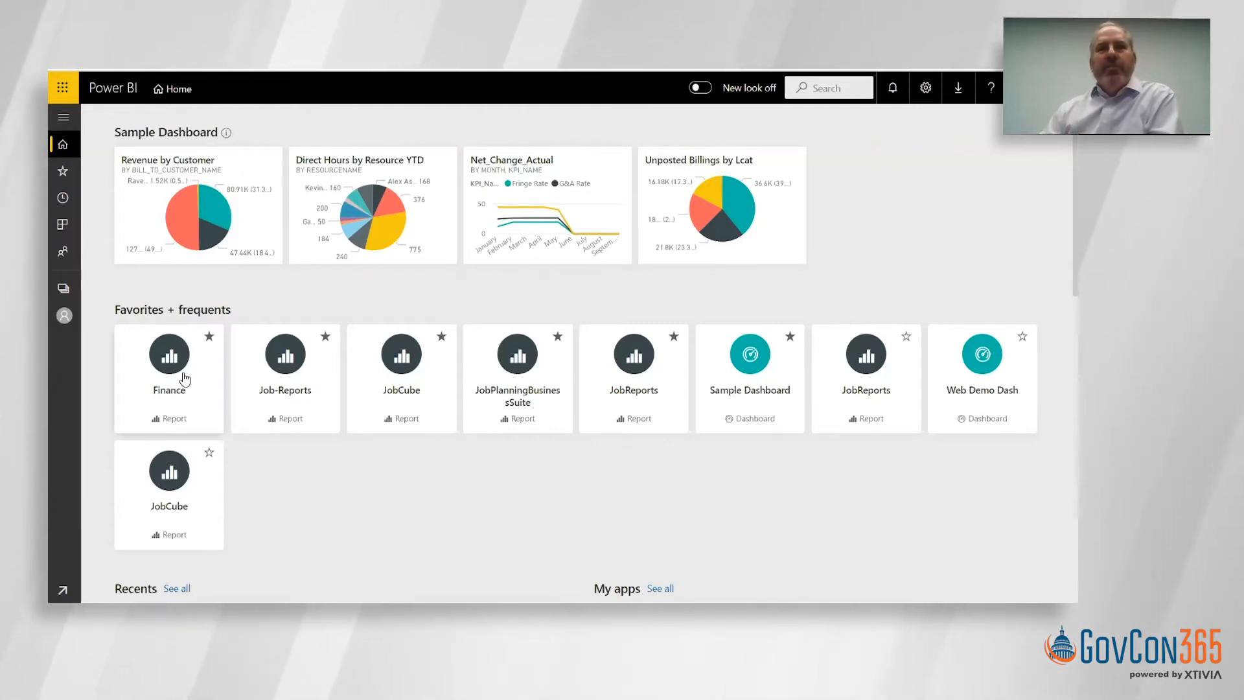
pyautogui.moveTo(278, 380)
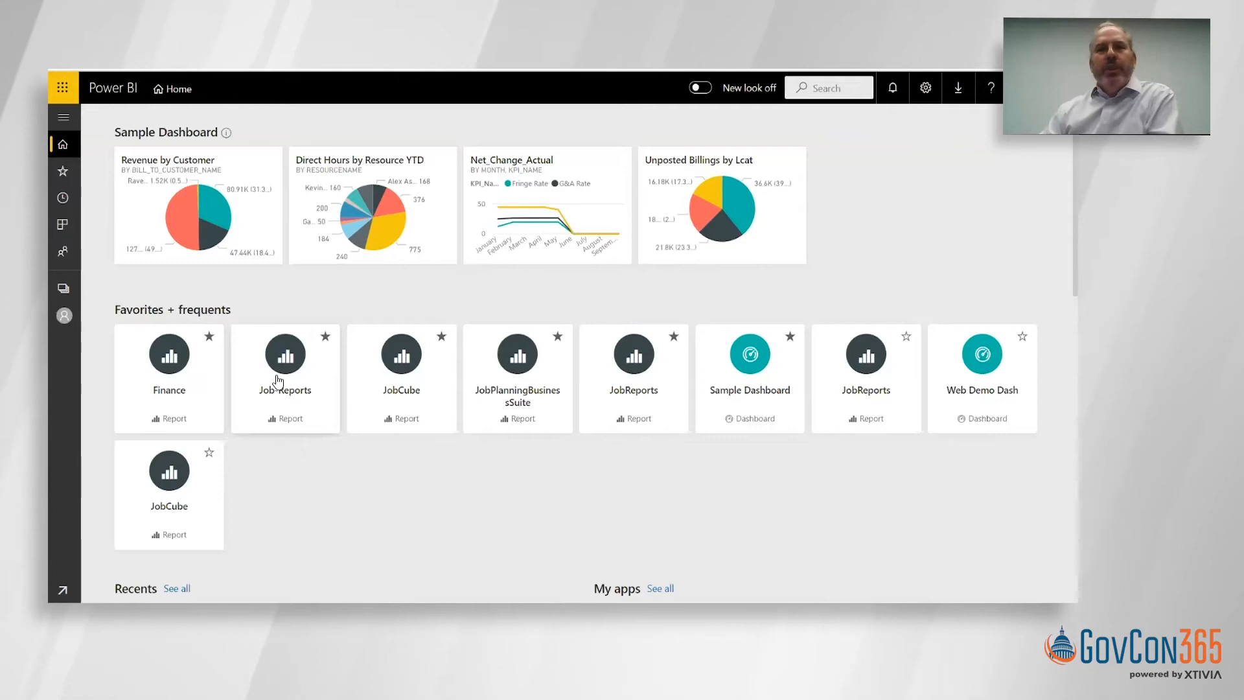
pyautogui.moveTo(294, 384)
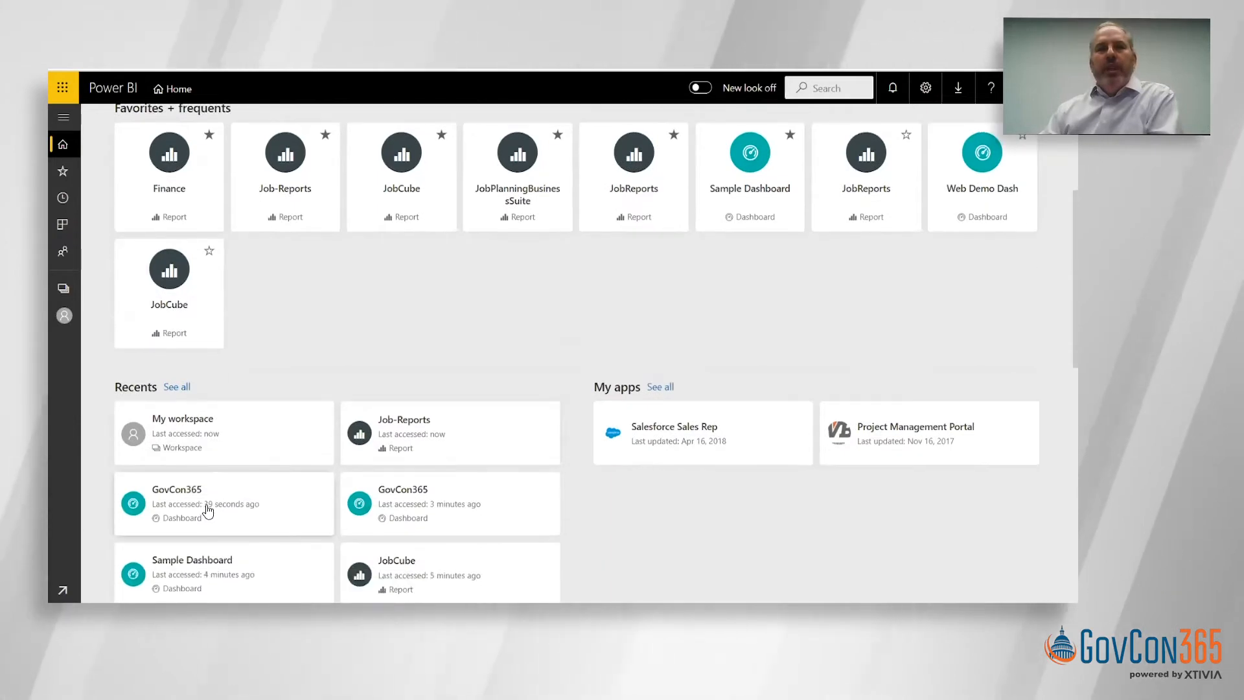
pyautogui.moveTo(206, 508)
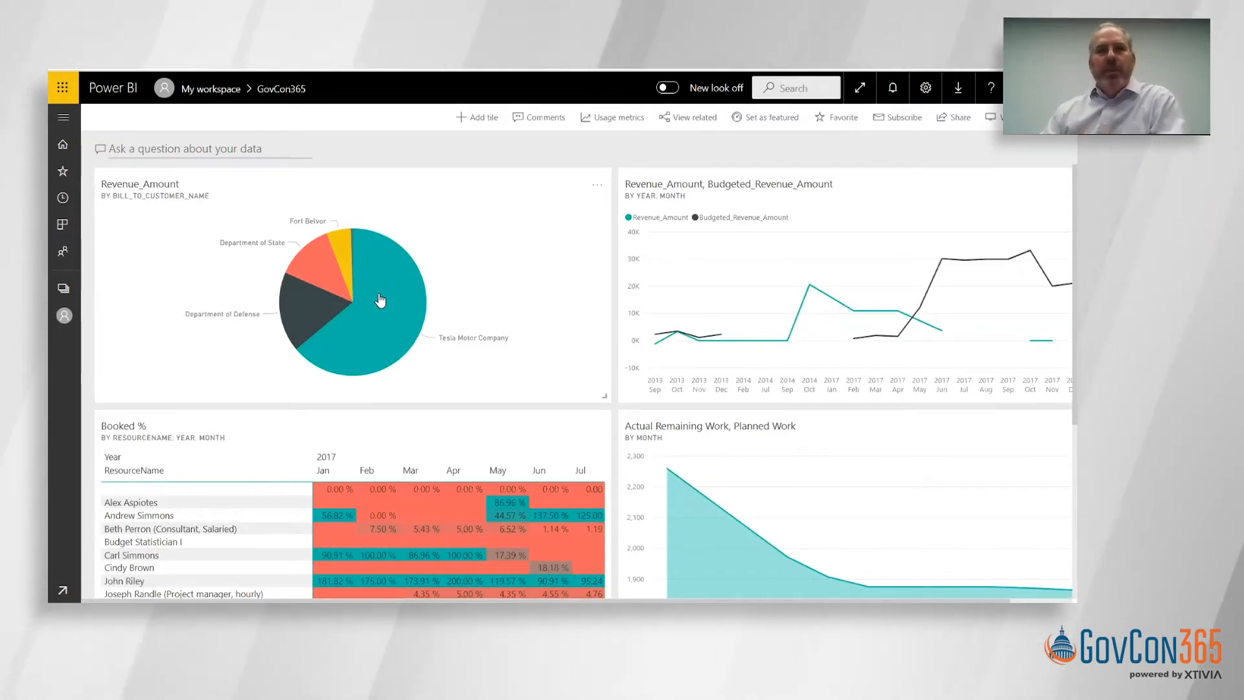
pyautogui.moveTo(301, 333)
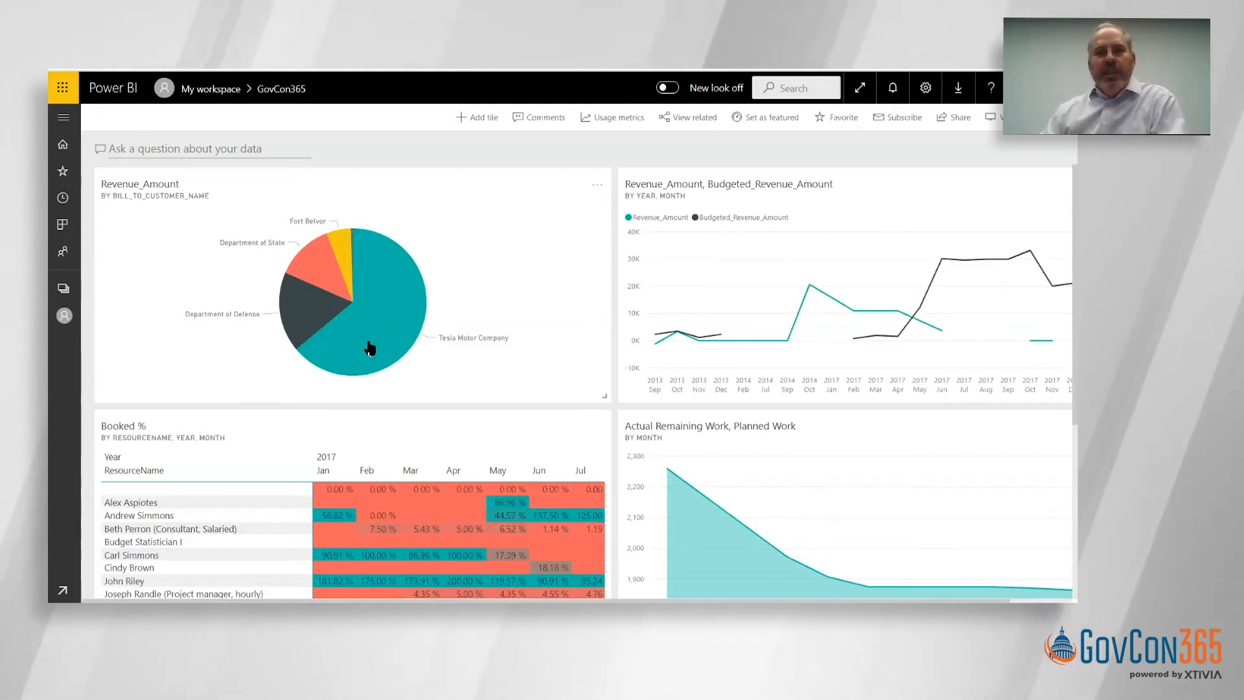
pyautogui.moveTo(377, 338)
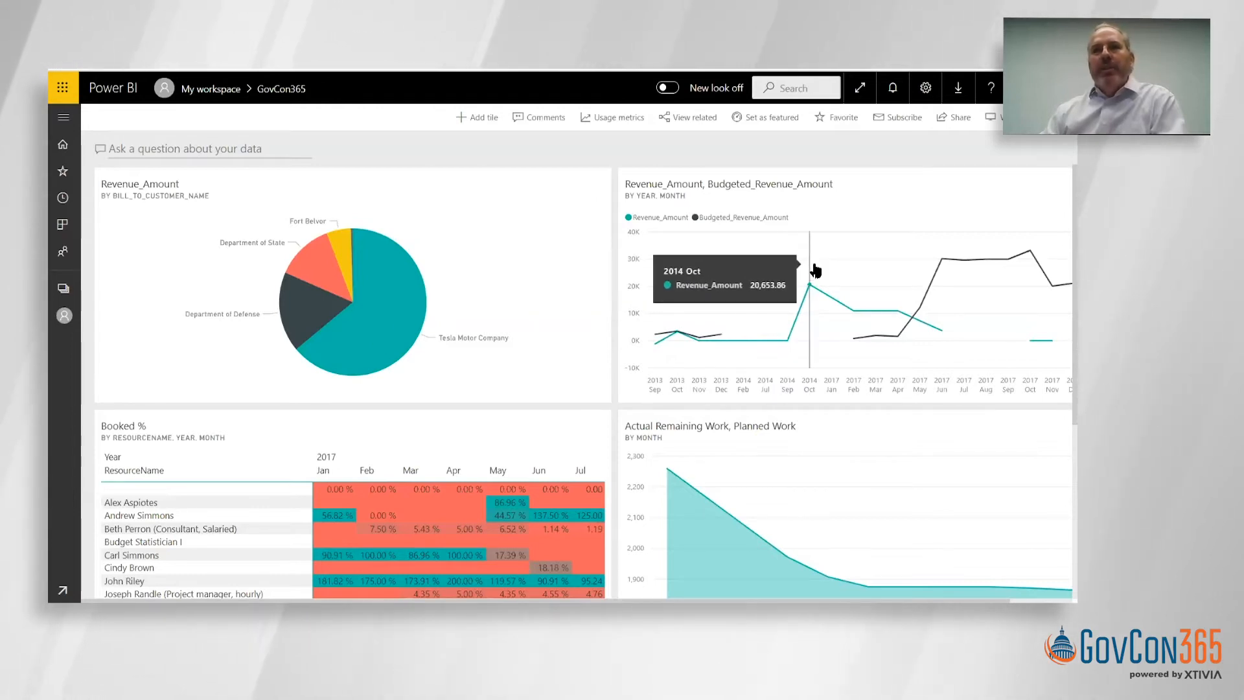
pyautogui.moveTo(831, 269)
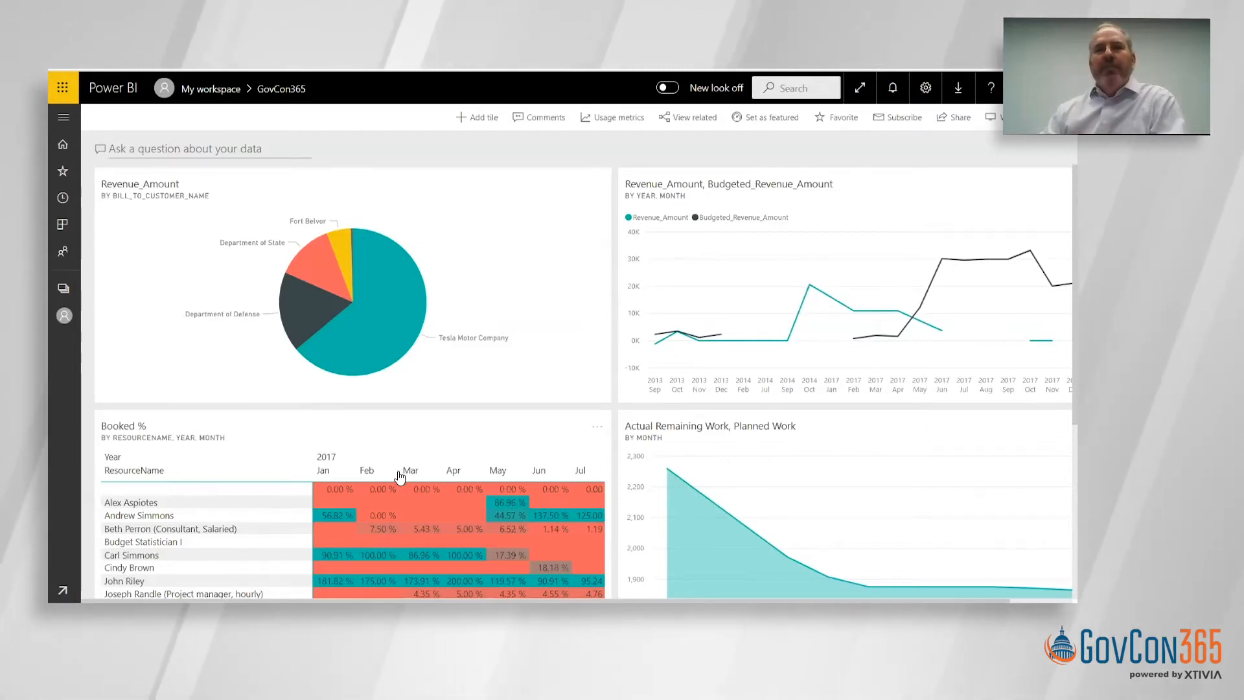
# Step: Scroll down through the GovCon365 dashboard's revenue and booked-percentage tiles
pyautogui.scroll(-3)
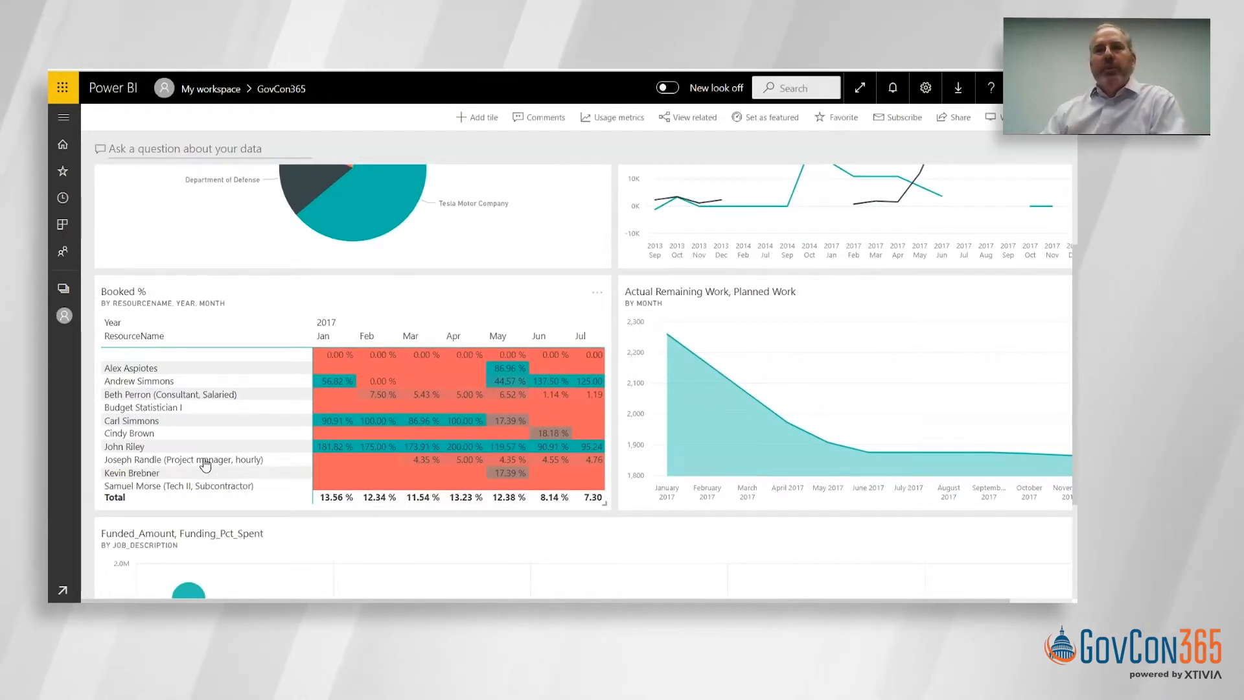
pyautogui.scroll(-3)
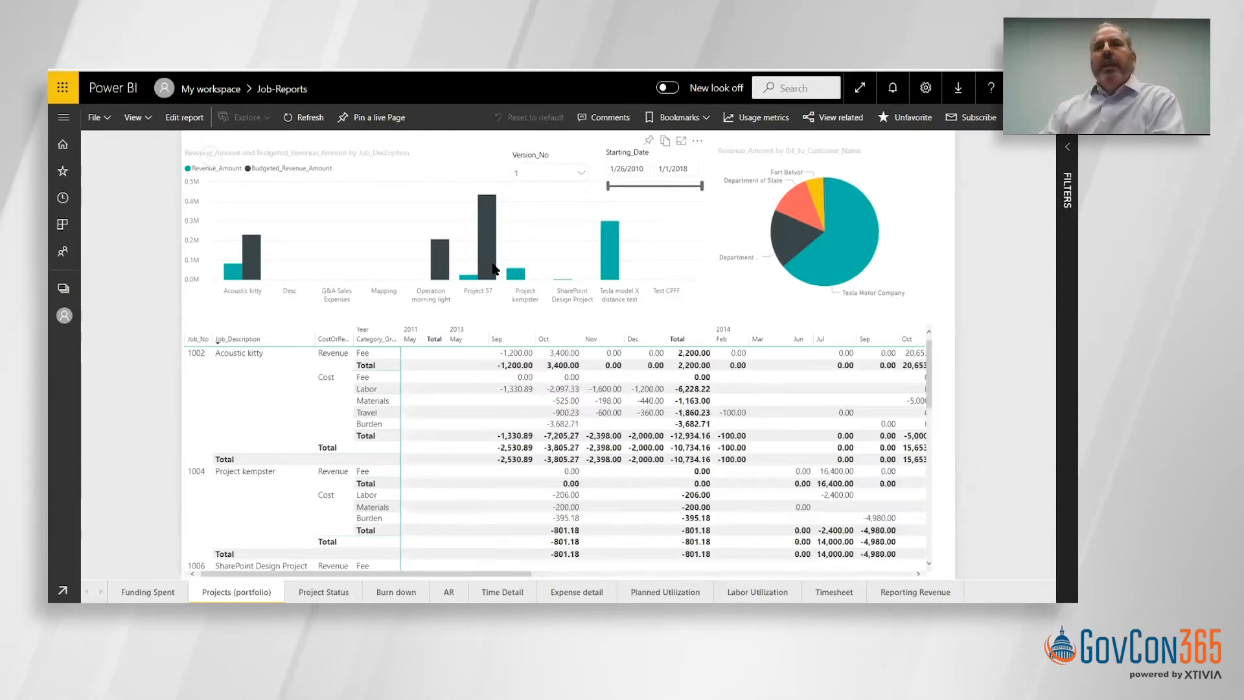
pyautogui.moveTo(796, 205)
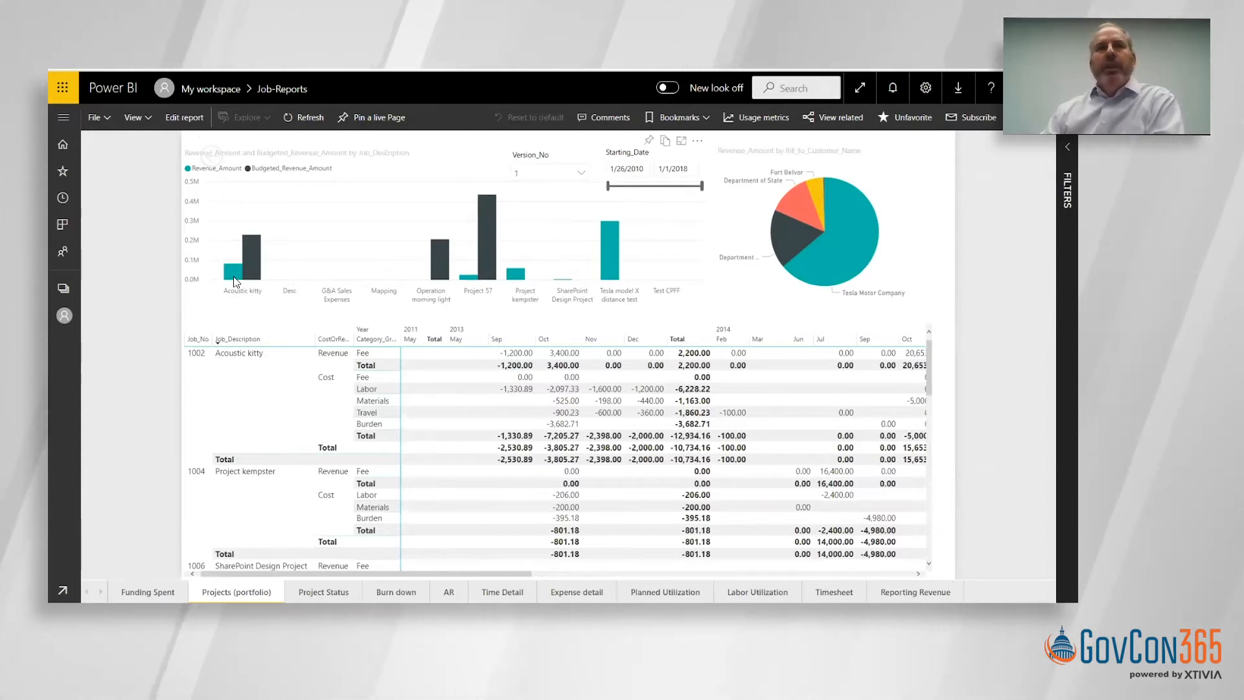
pyautogui.moveTo(252, 250)
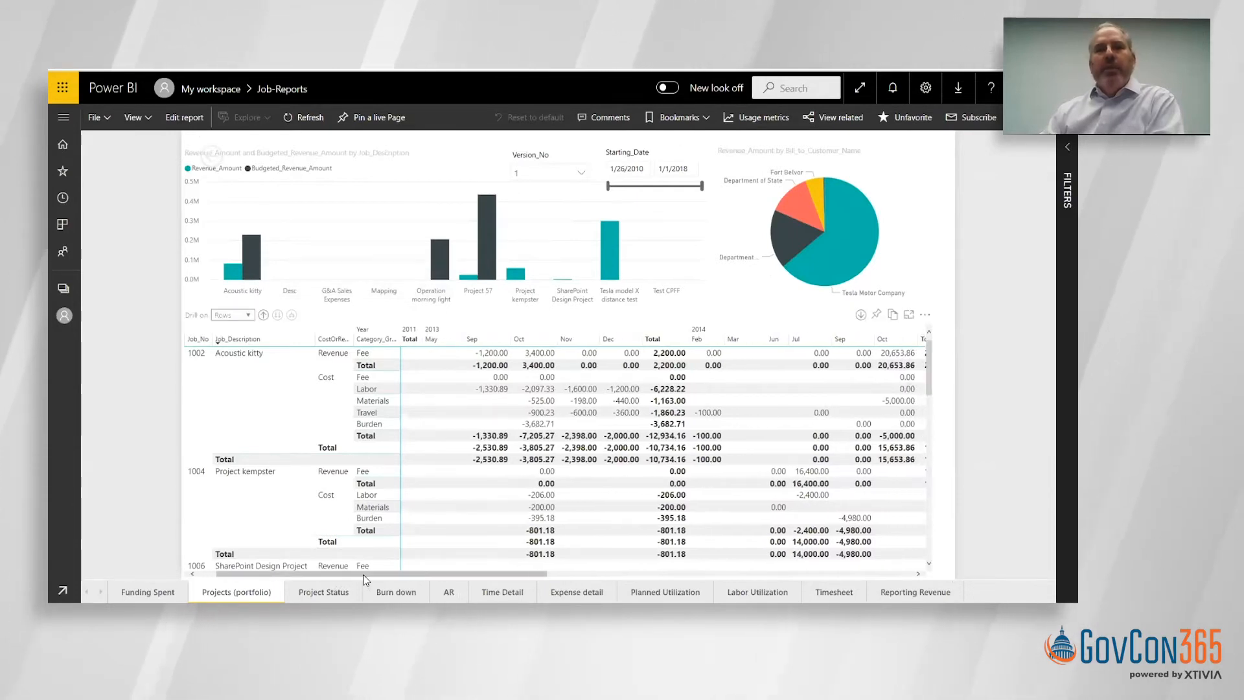
# Step: Scroll the job matrix right to reveal the later monthly revenue columns
pyautogui.hscroll(3)
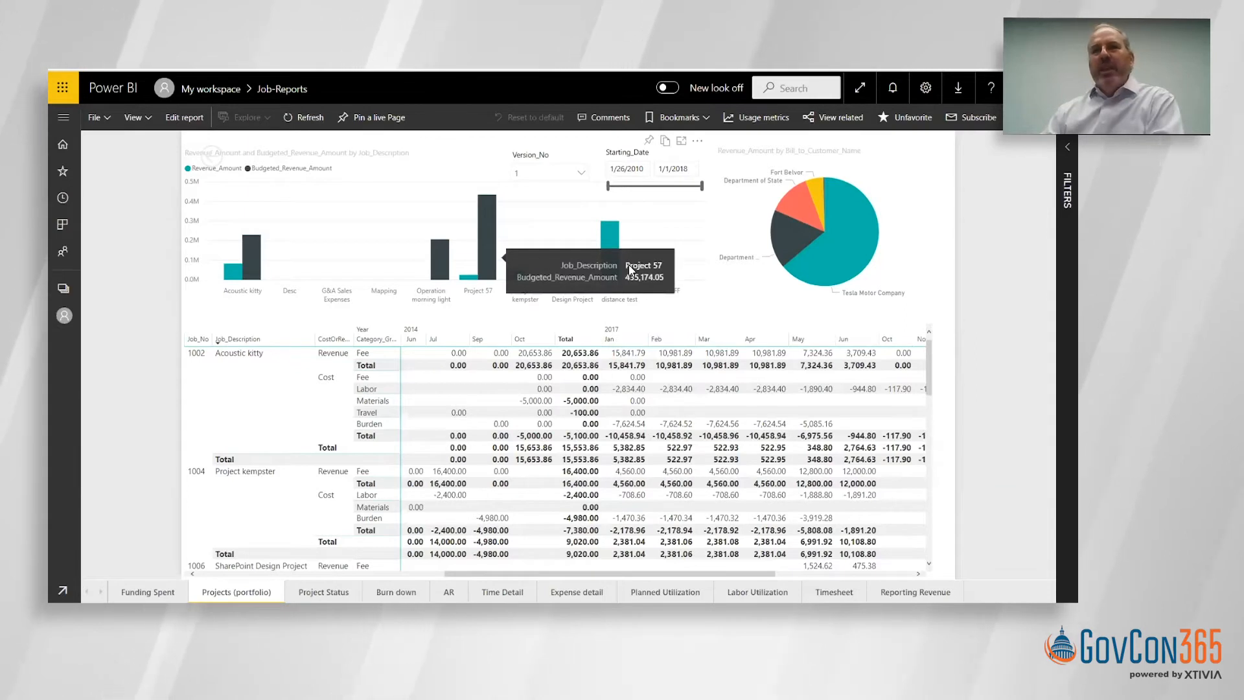
pyautogui.moveTo(784, 242)
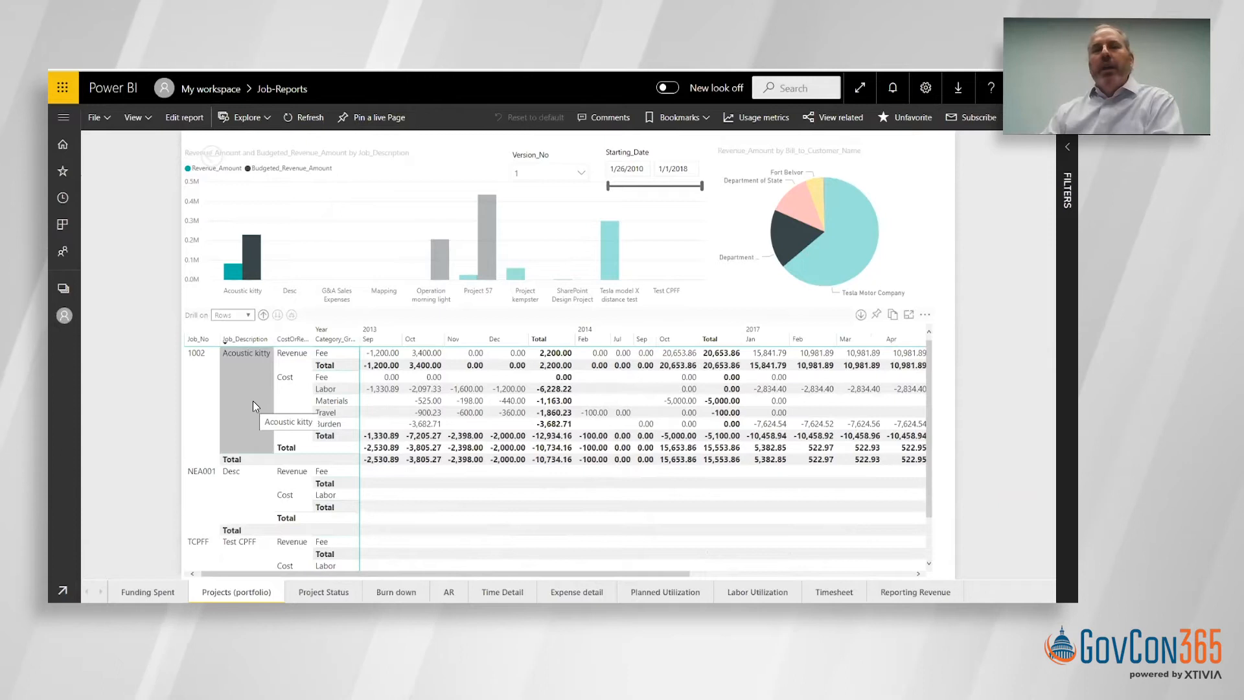
pyautogui.moveTo(243, 400)
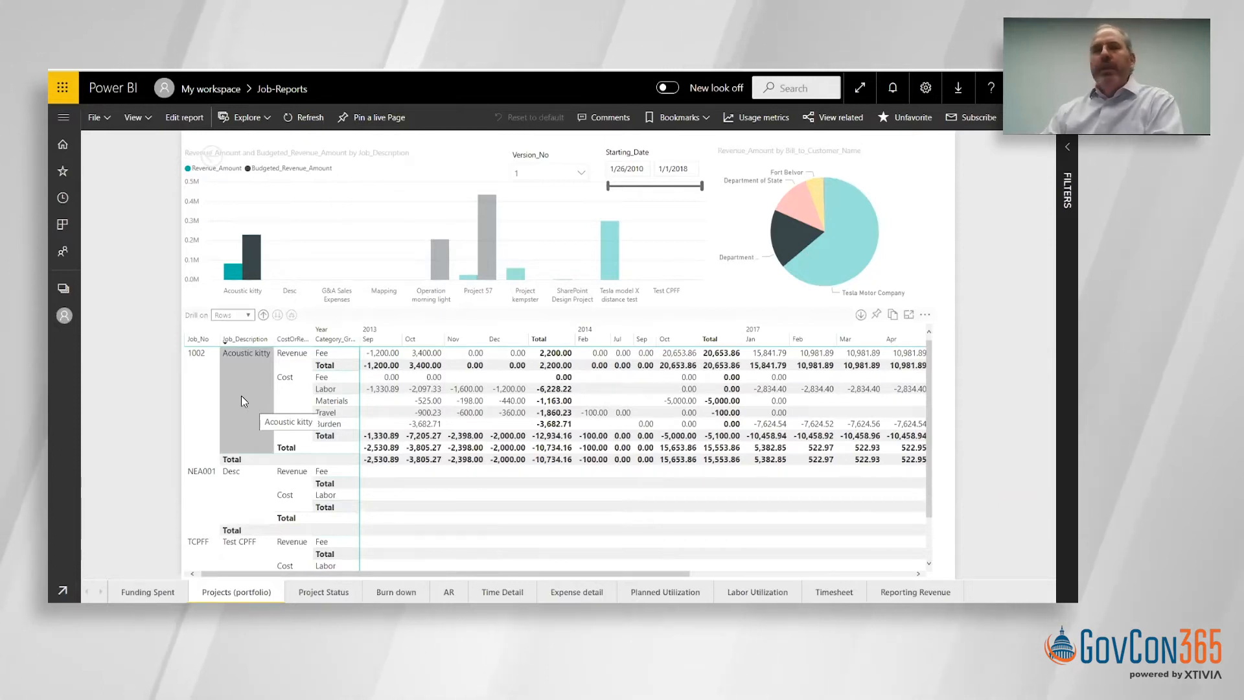
# Step: Bring up the drill-through actions for the Acoustic kitty job
pyautogui.rightClick(243, 401)
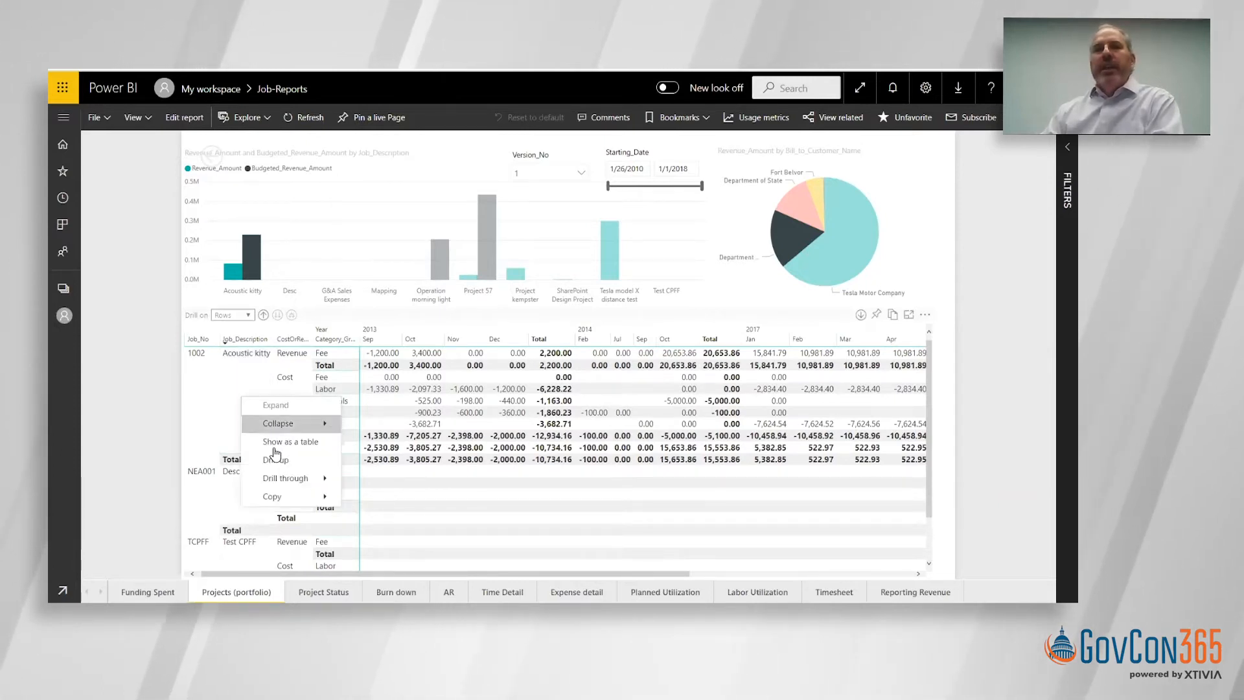
pyautogui.moveTo(289, 478)
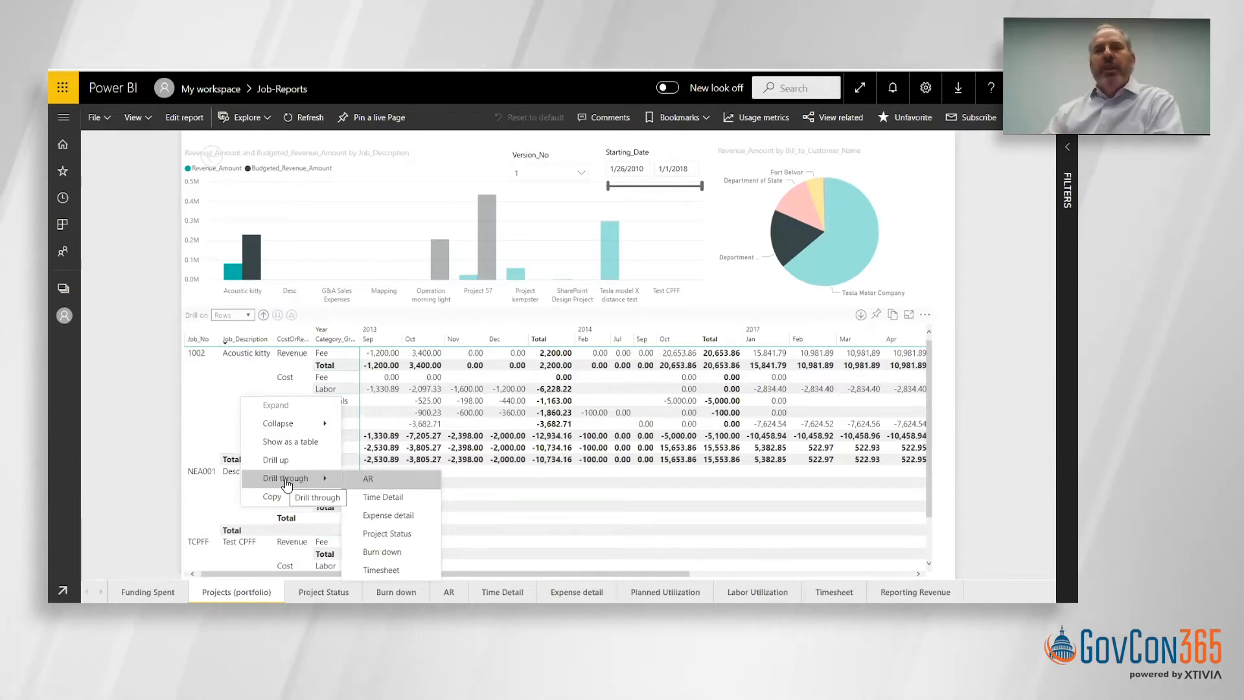
pyautogui.moveTo(337, 494)
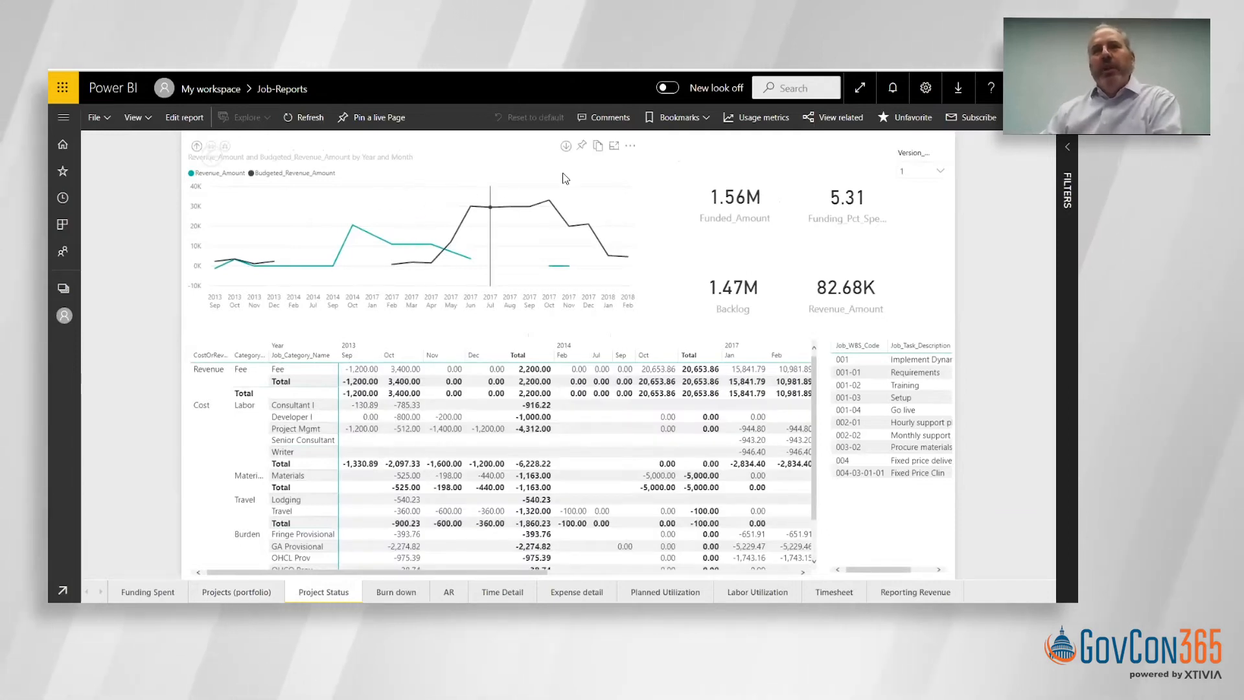
pyautogui.moveTo(582, 149)
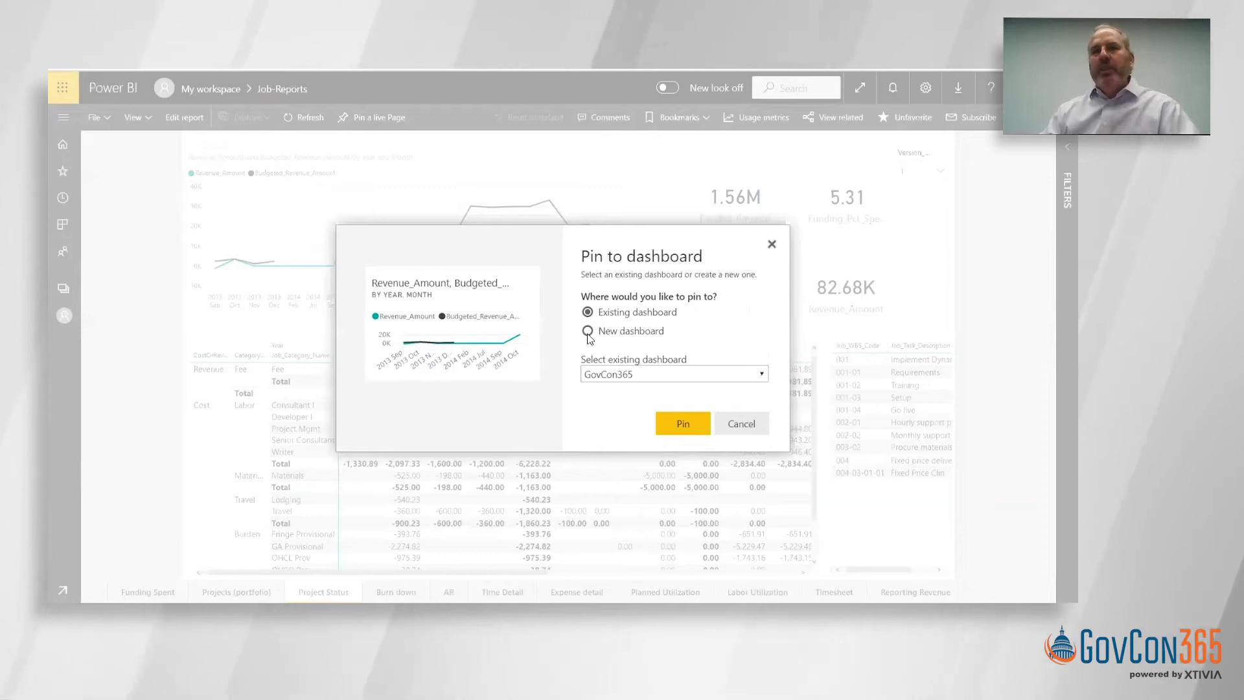
# Step: Choose New dashboard in the pin dialog, then cancel pinning the line chart
pyautogui.click(587, 331)
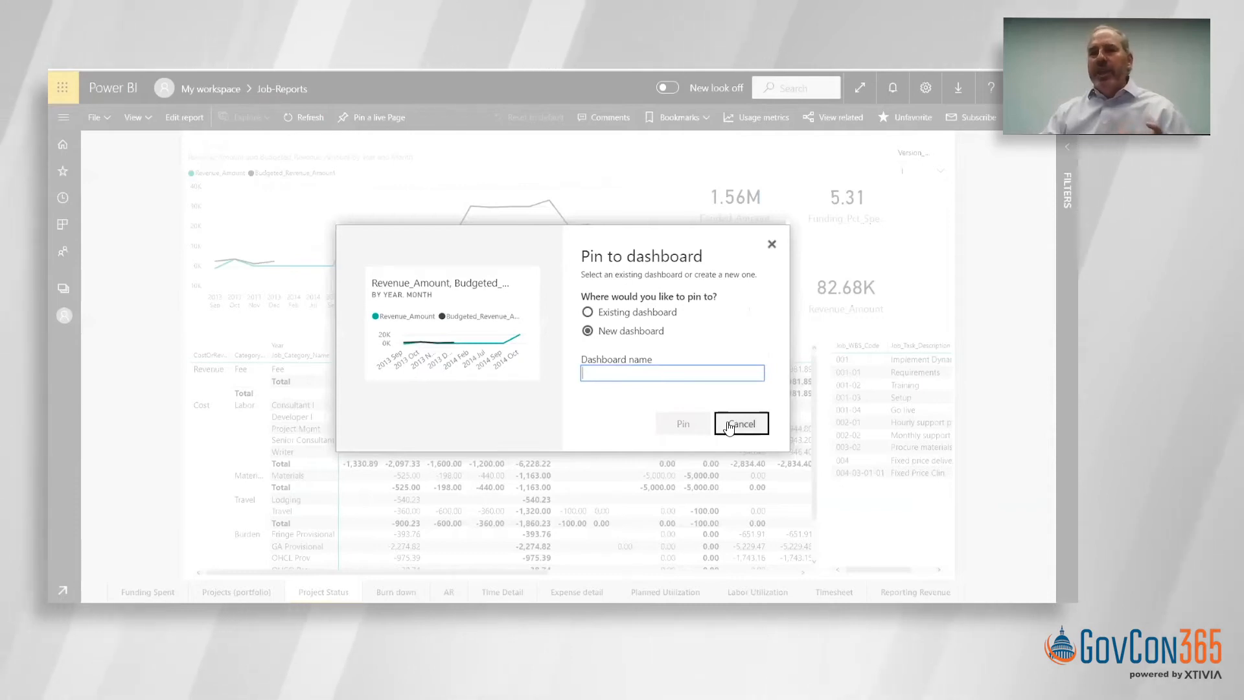
pyautogui.click(740, 423)
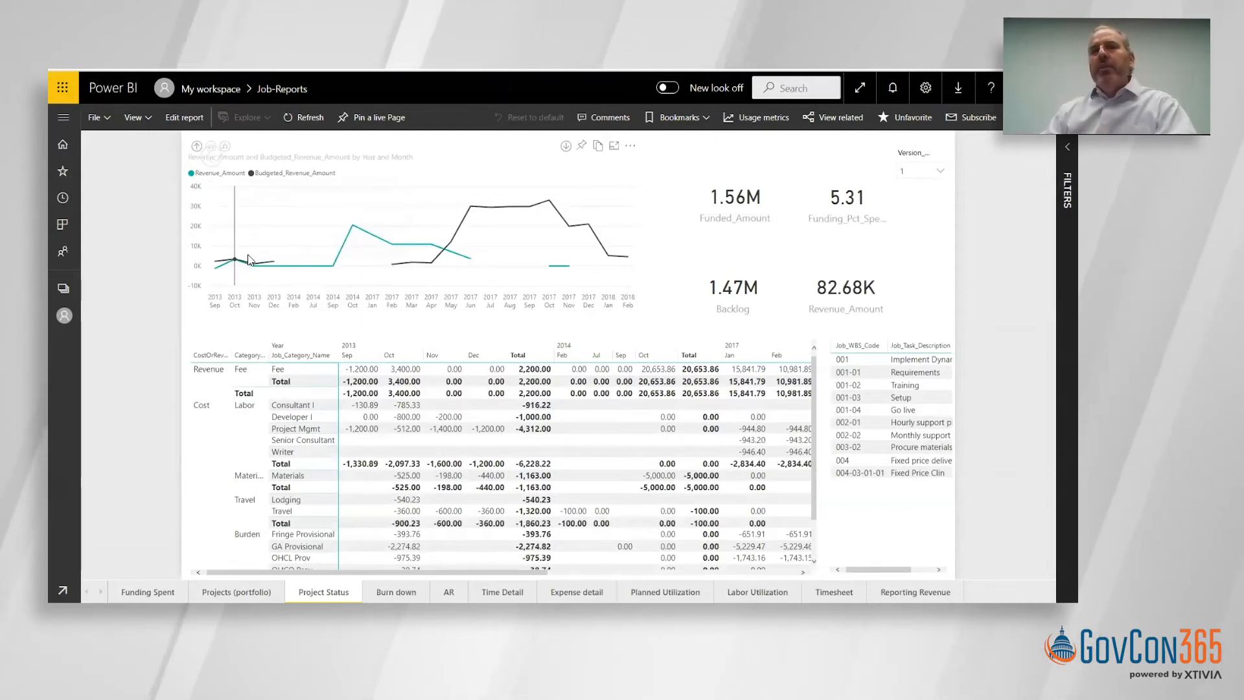
pyautogui.moveTo(413, 262)
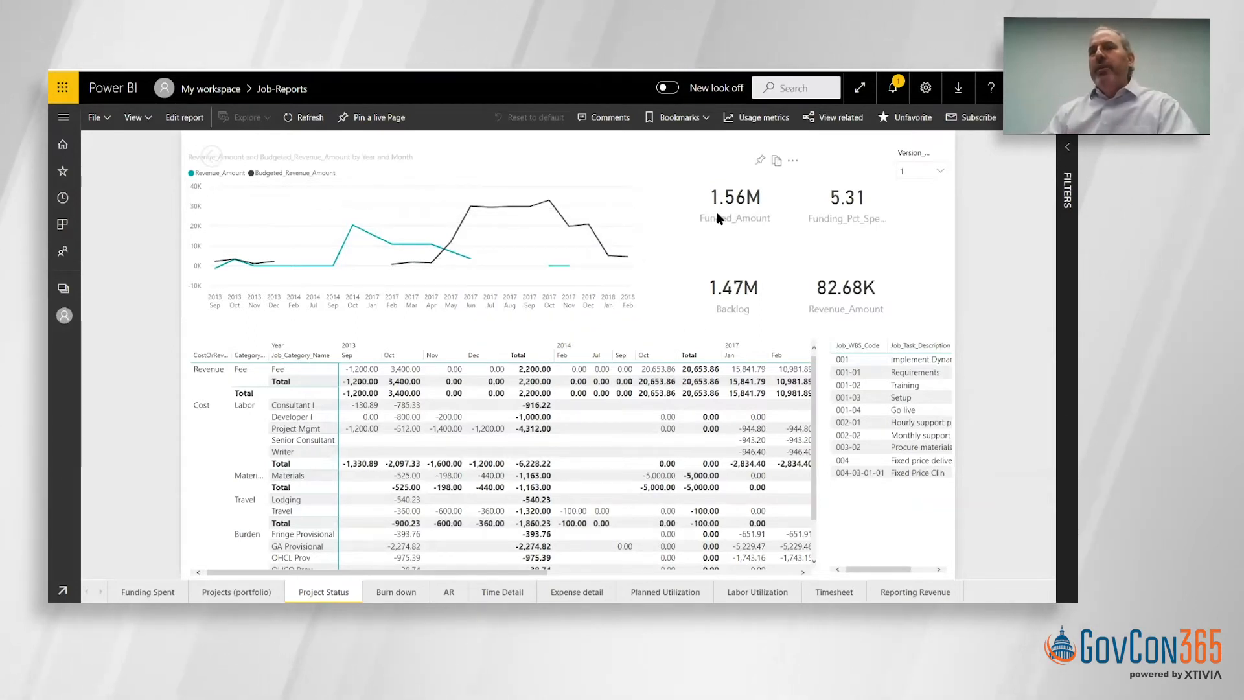
pyautogui.moveTo(822, 296)
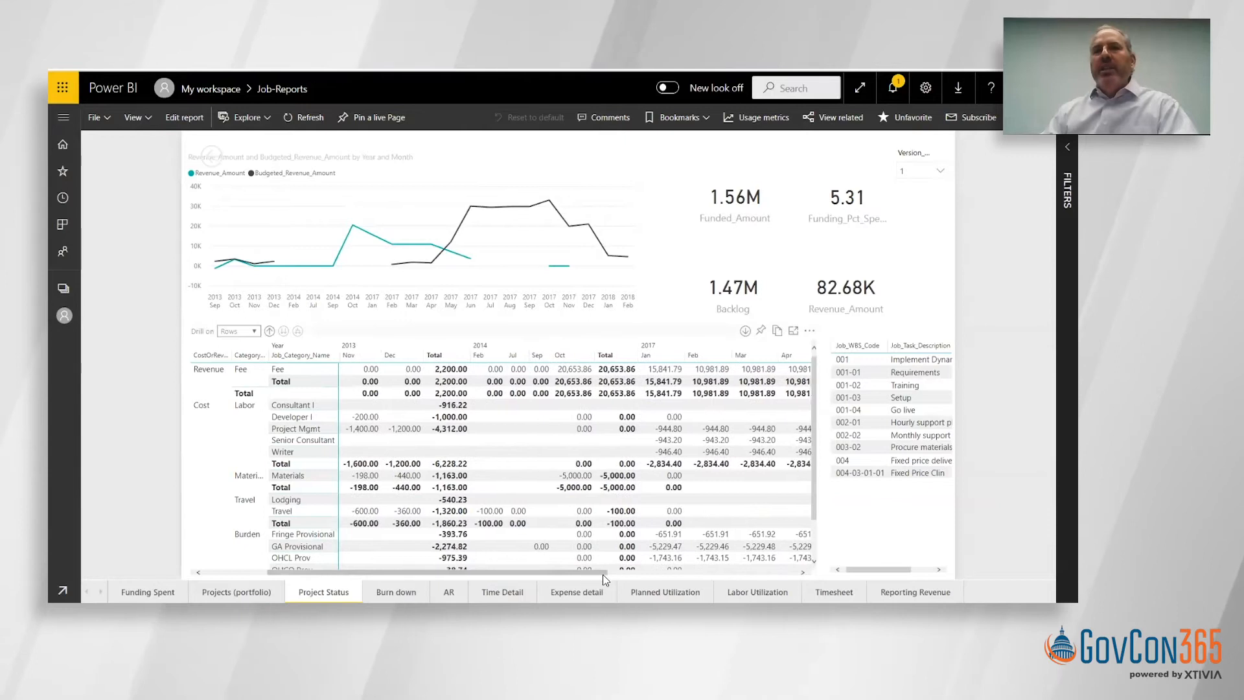
pyautogui.hscroll(3)
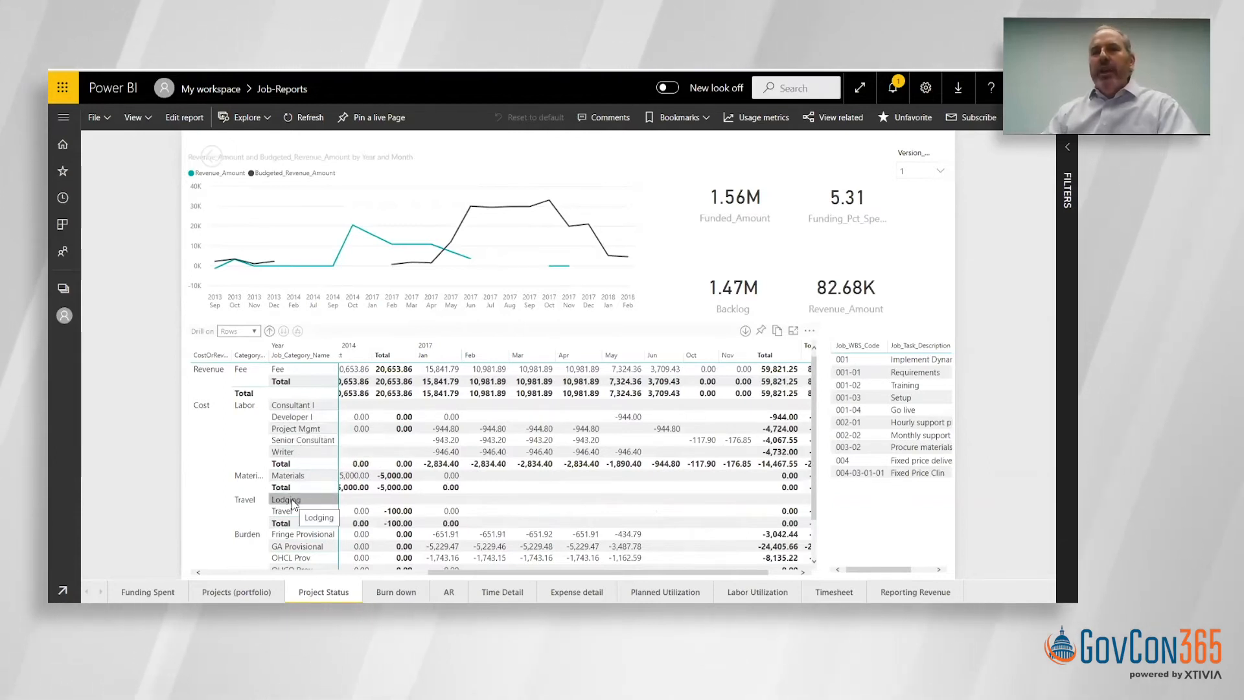
pyautogui.moveTo(818, 445)
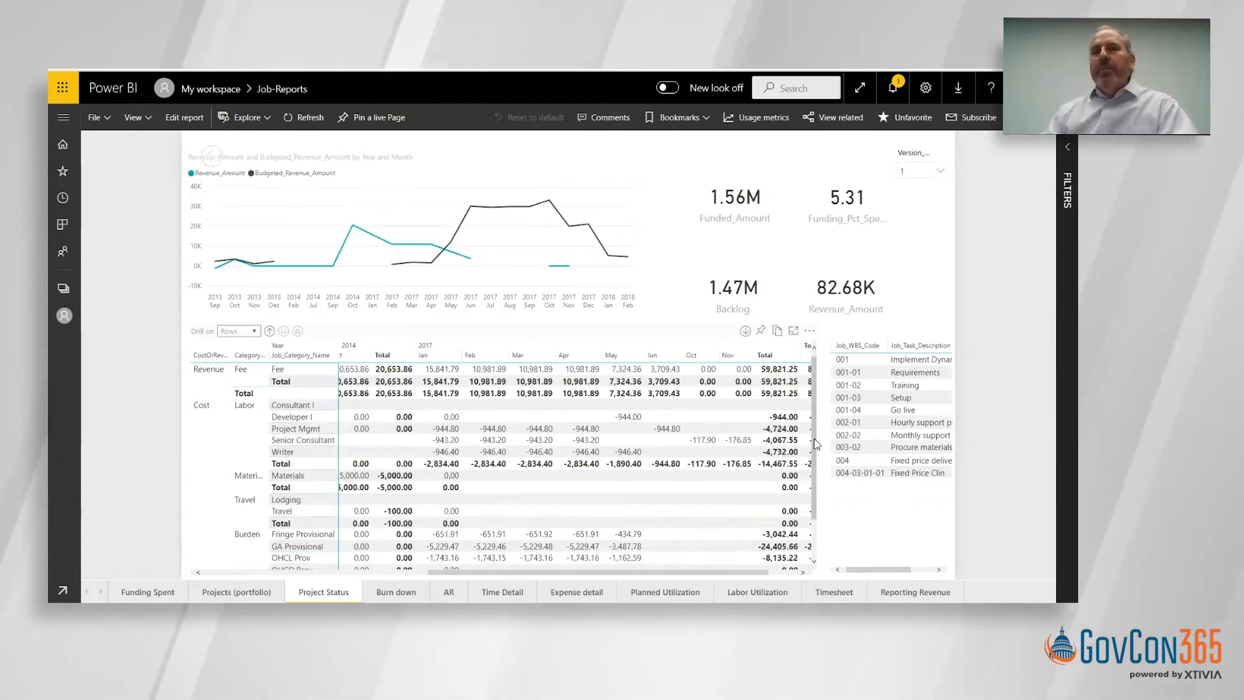
pyautogui.scroll(-3)
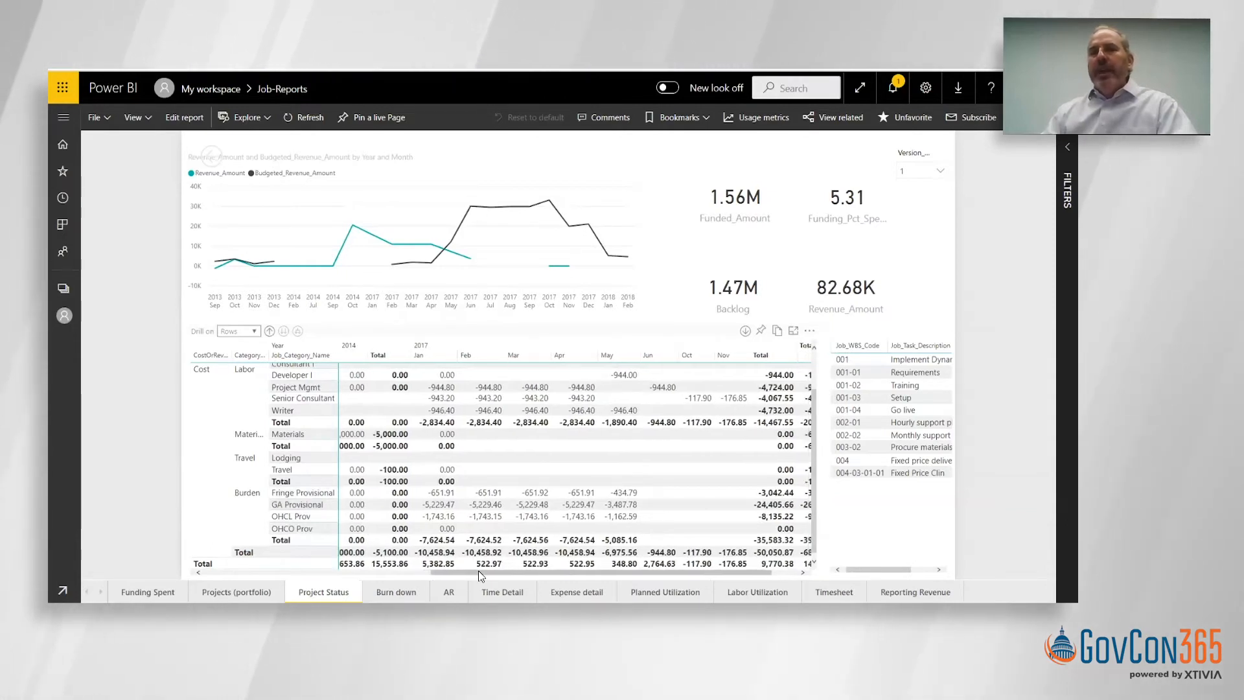
pyautogui.hscroll(3)
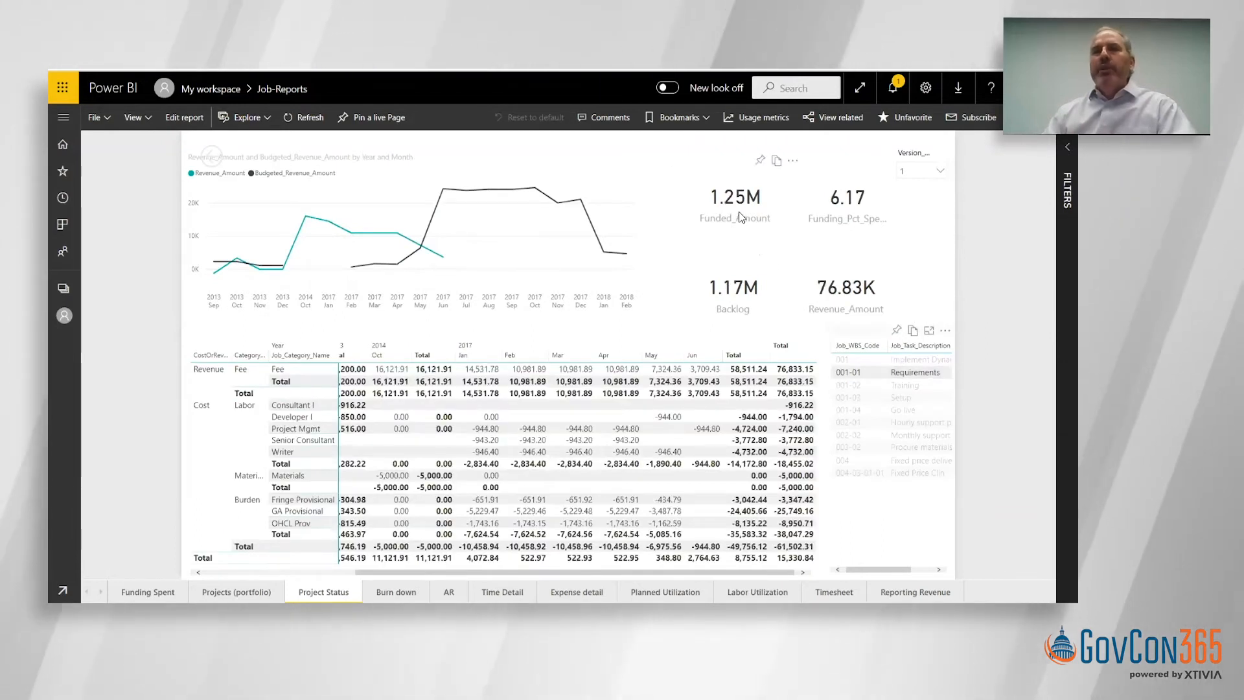
pyautogui.moveTo(740, 278)
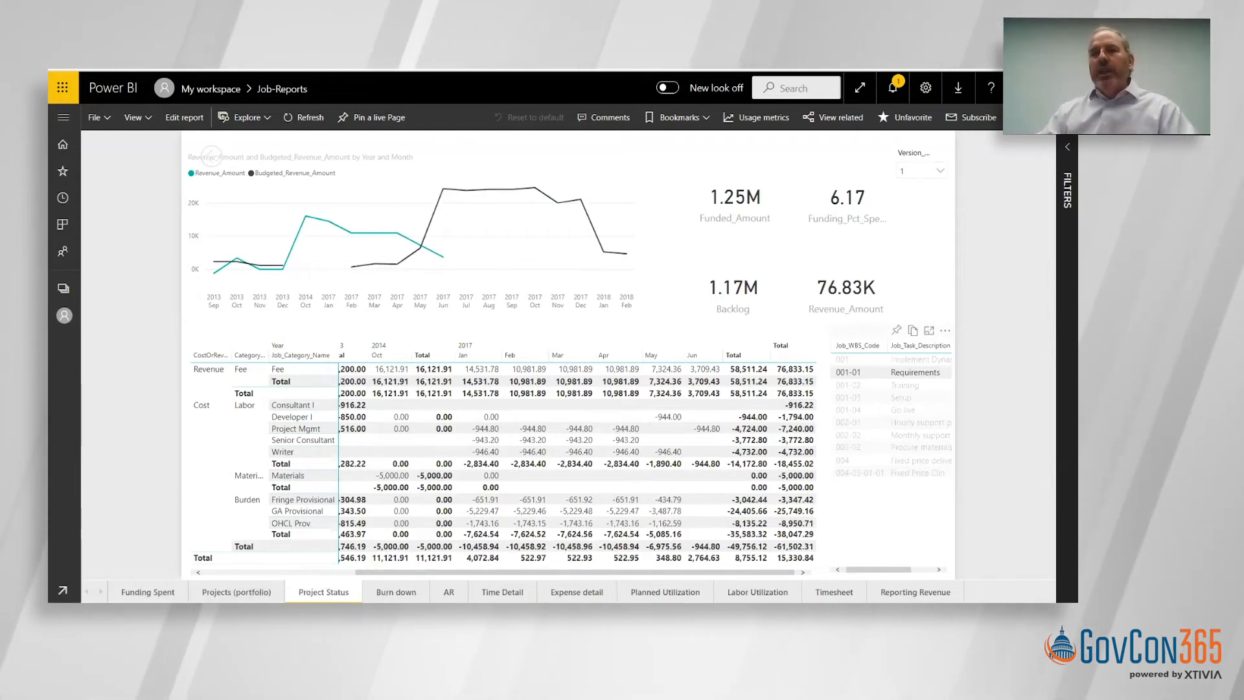
# Step: Show the Planned Utilization page and scroll down its resource capacity table
pyautogui.click(664, 592)
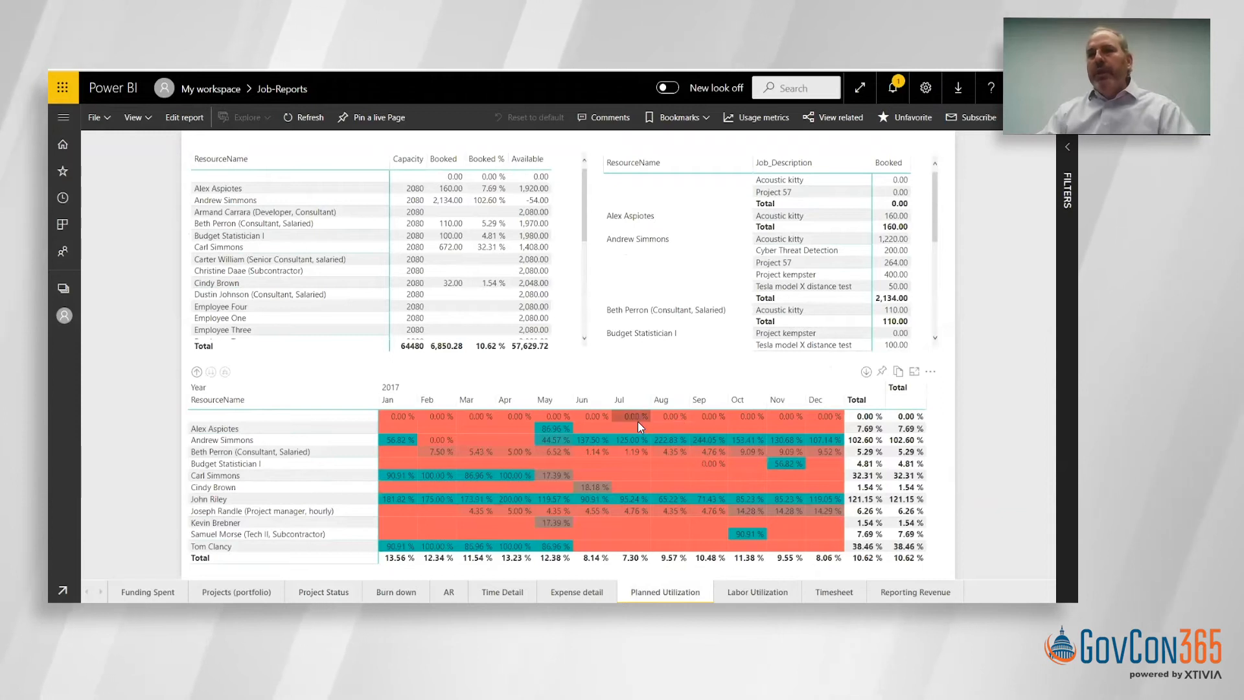
pyautogui.moveTo(623, 440)
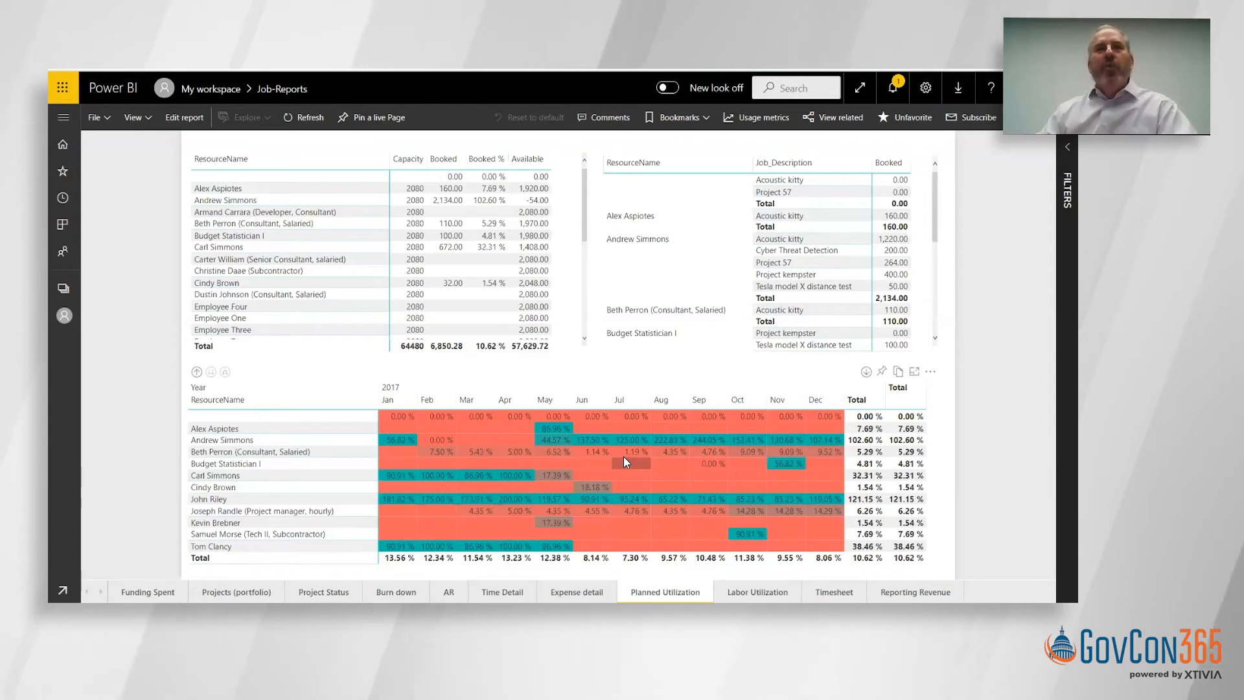
pyautogui.moveTo(631, 451)
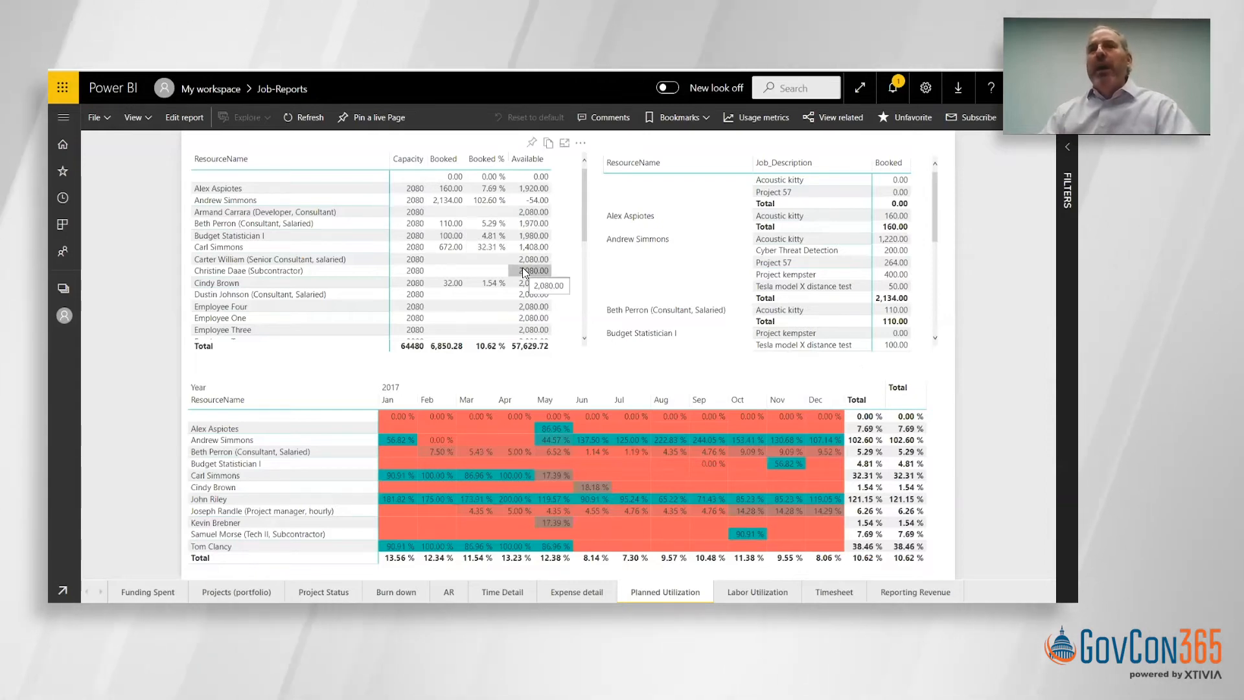
pyautogui.scroll(-3)
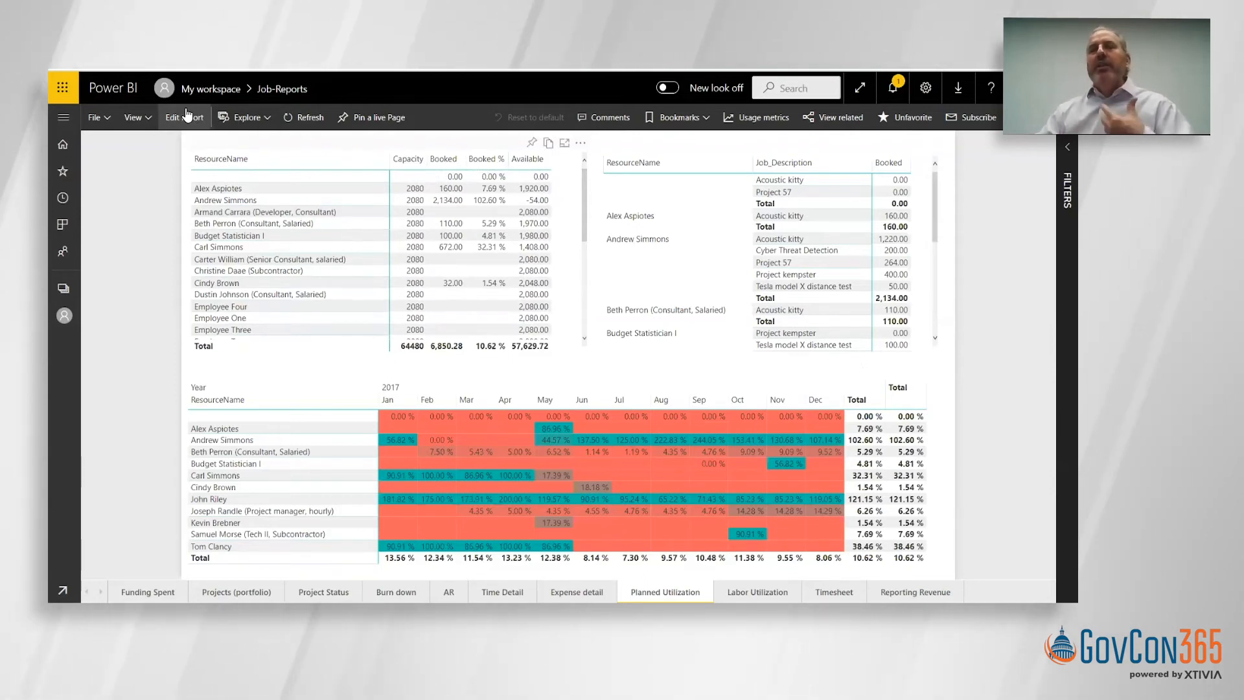
# Step: Switch the report to edit mode, add two blank pages and return to the first new one
pyautogui.click(180, 117)
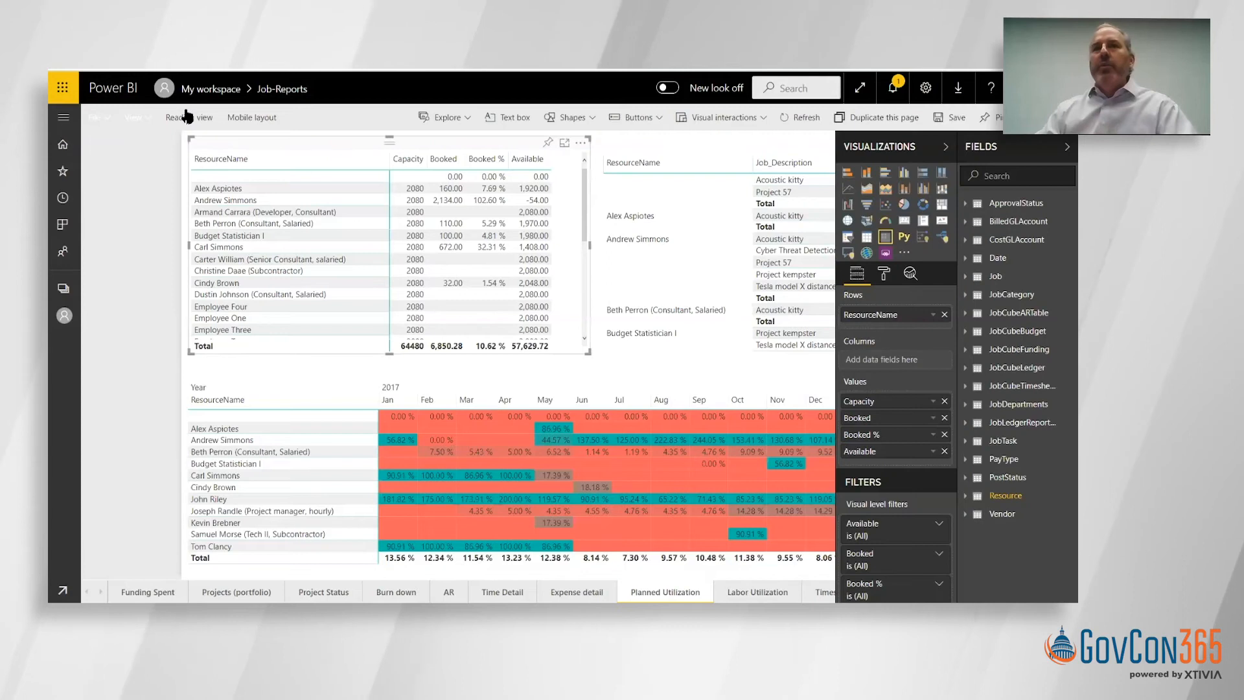
pyautogui.click(189, 116)
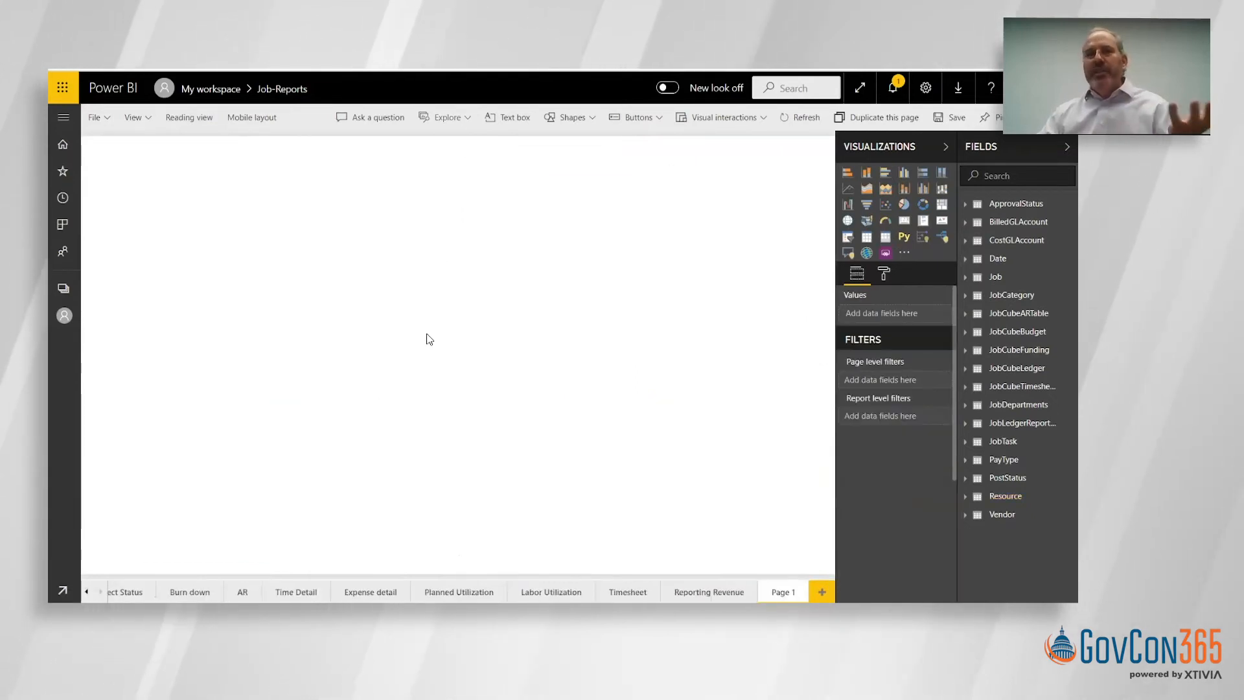
pyautogui.moveTo(311, 271)
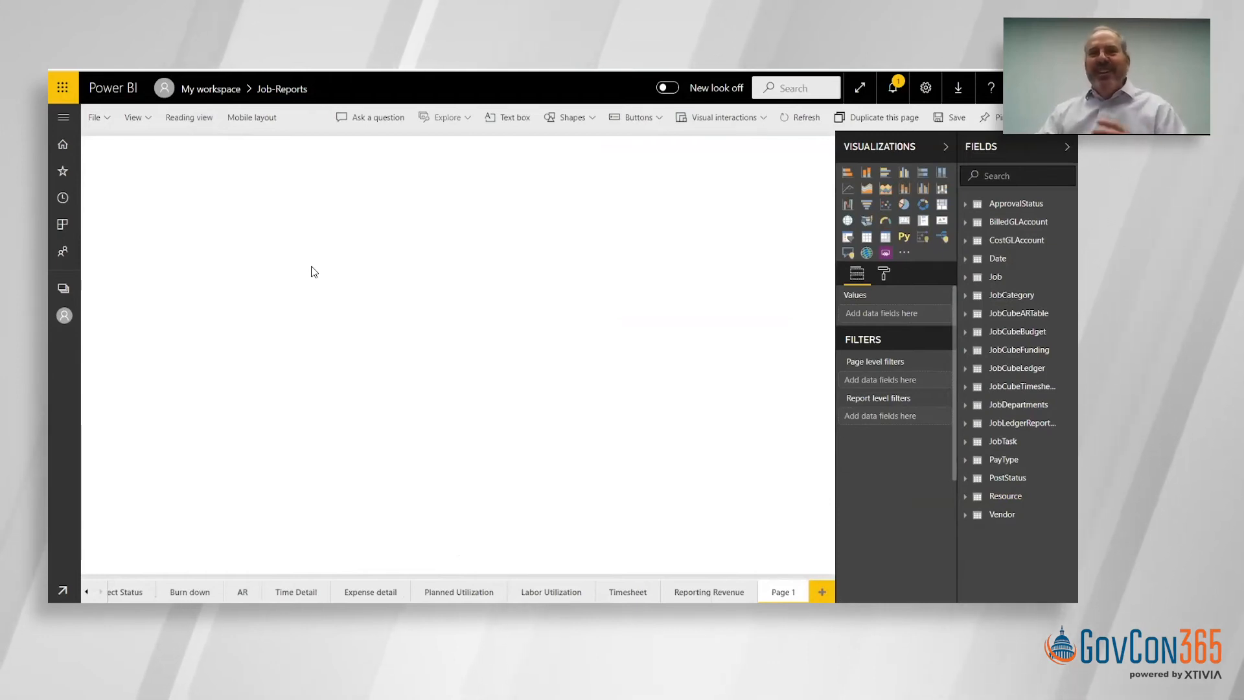
pyautogui.moveTo(234, 394)
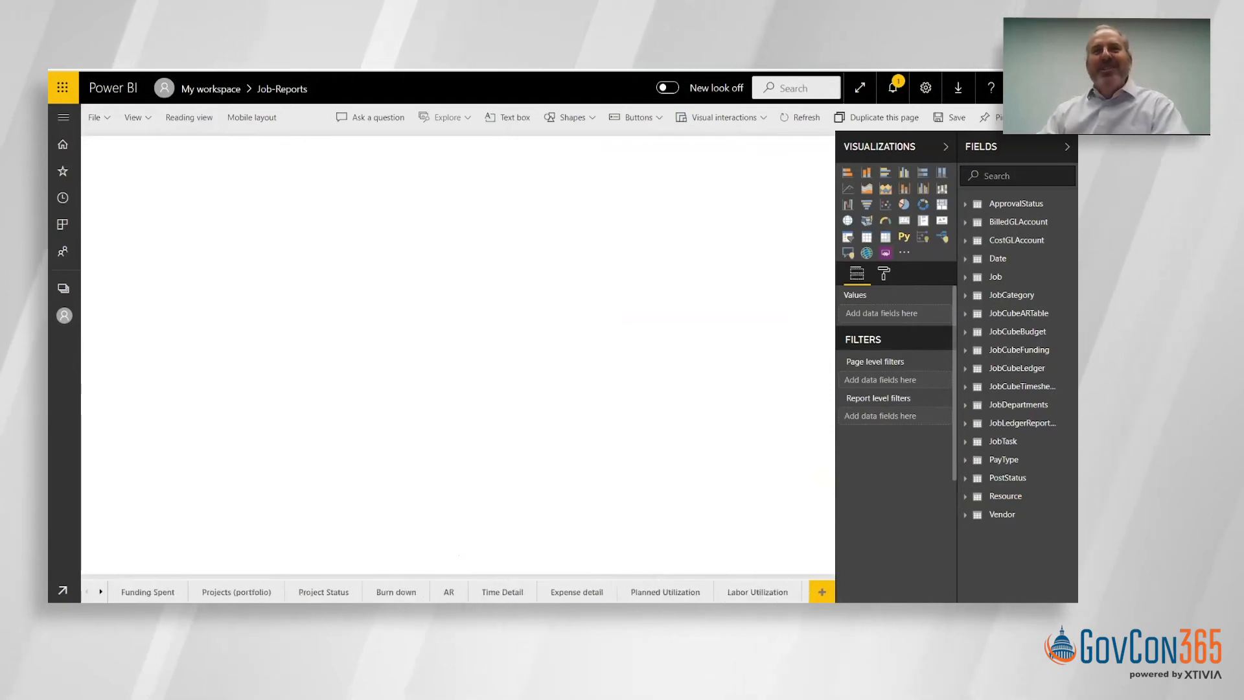
pyautogui.moveTo(804, 582)
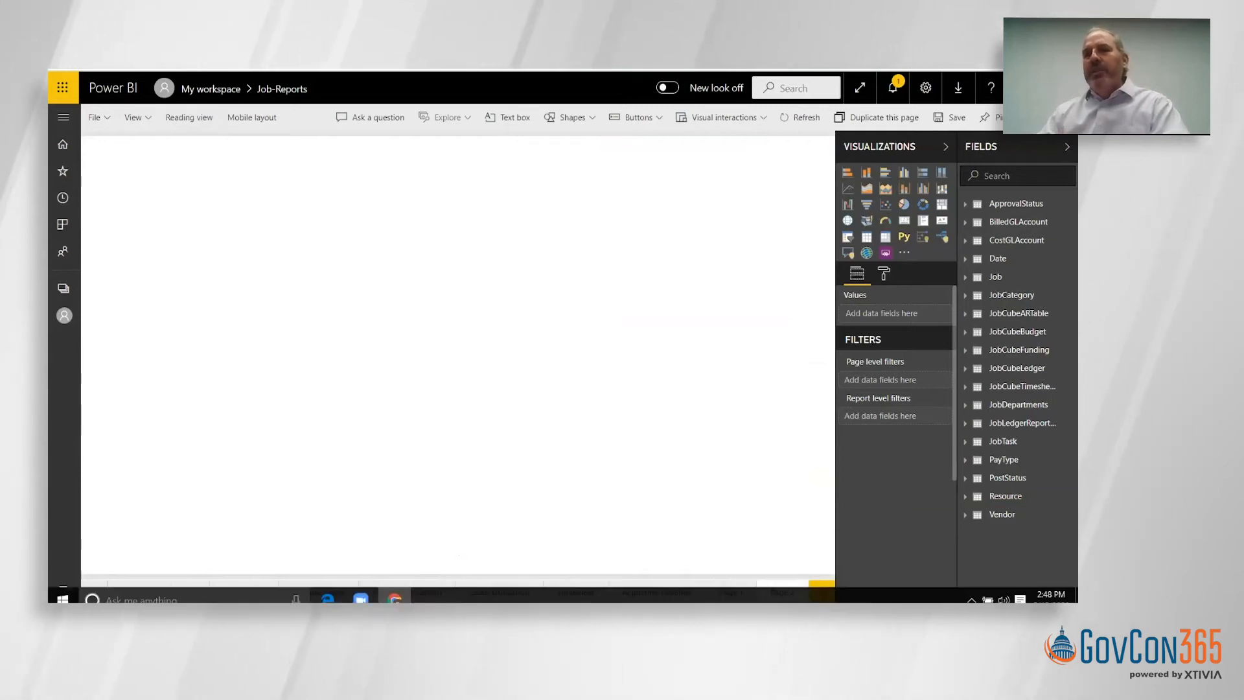
pyautogui.click(822, 591)
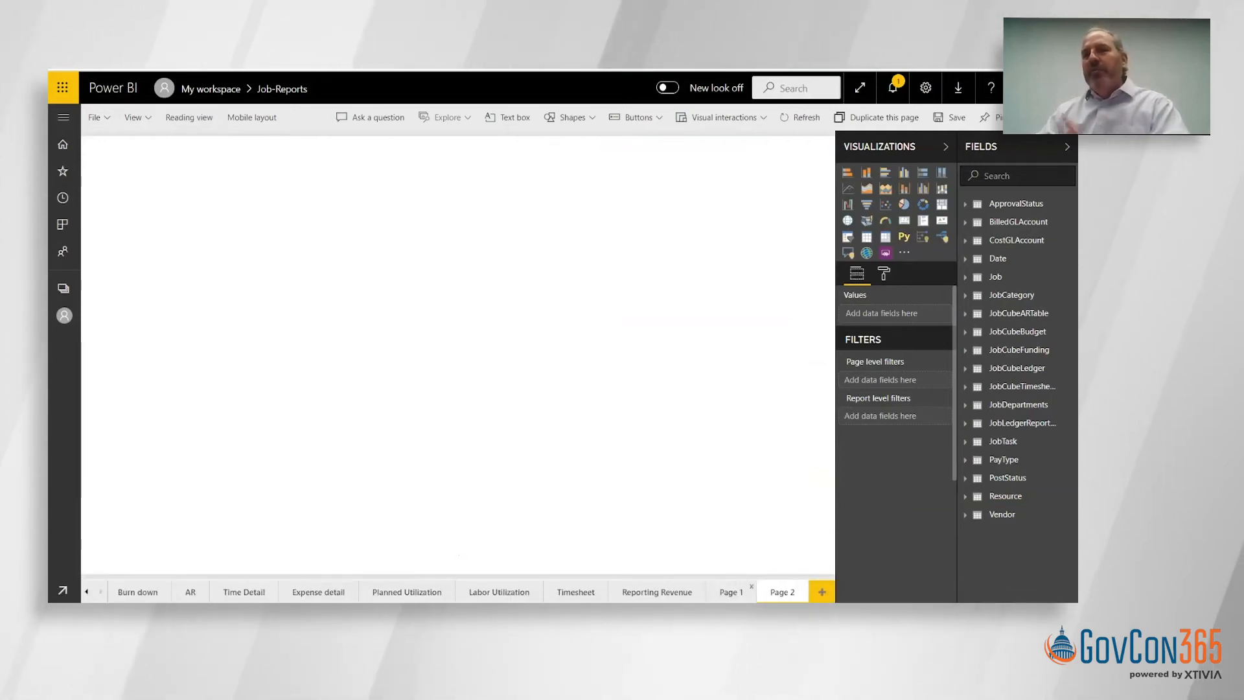
pyautogui.click(730, 591)
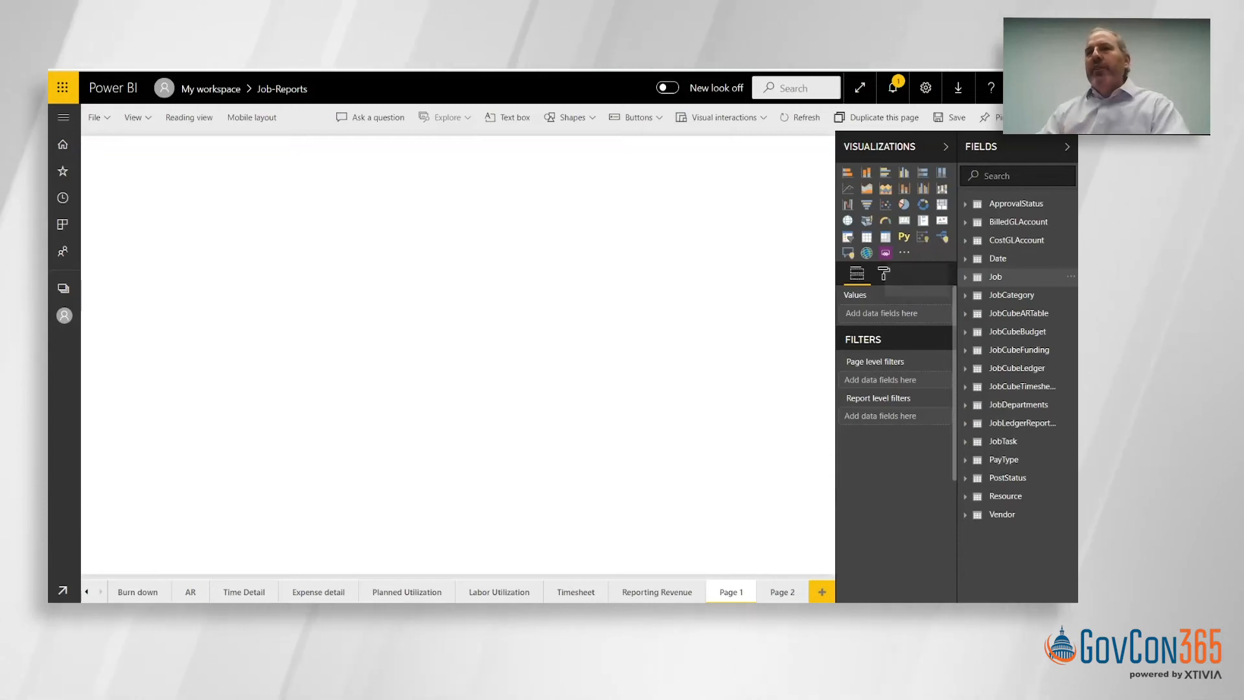
# Step: Expand the Job table in the Fields pane to list its fields
pyautogui.click(964, 276)
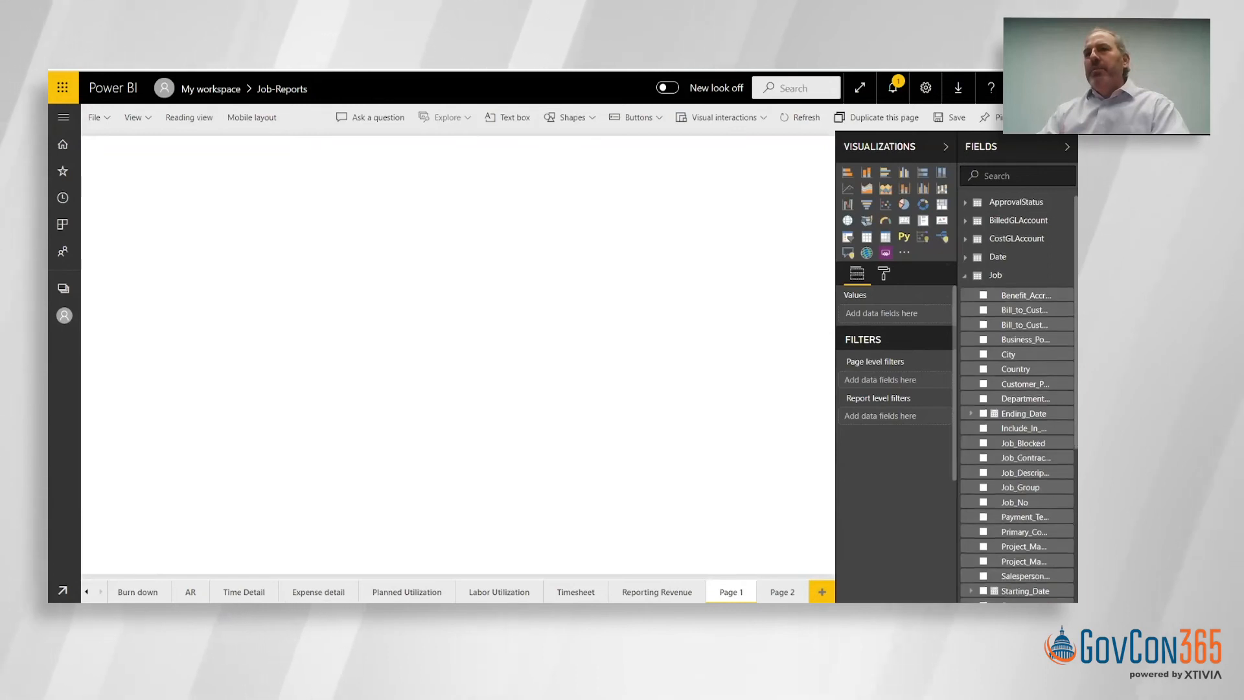
pyautogui.scroll(-3)
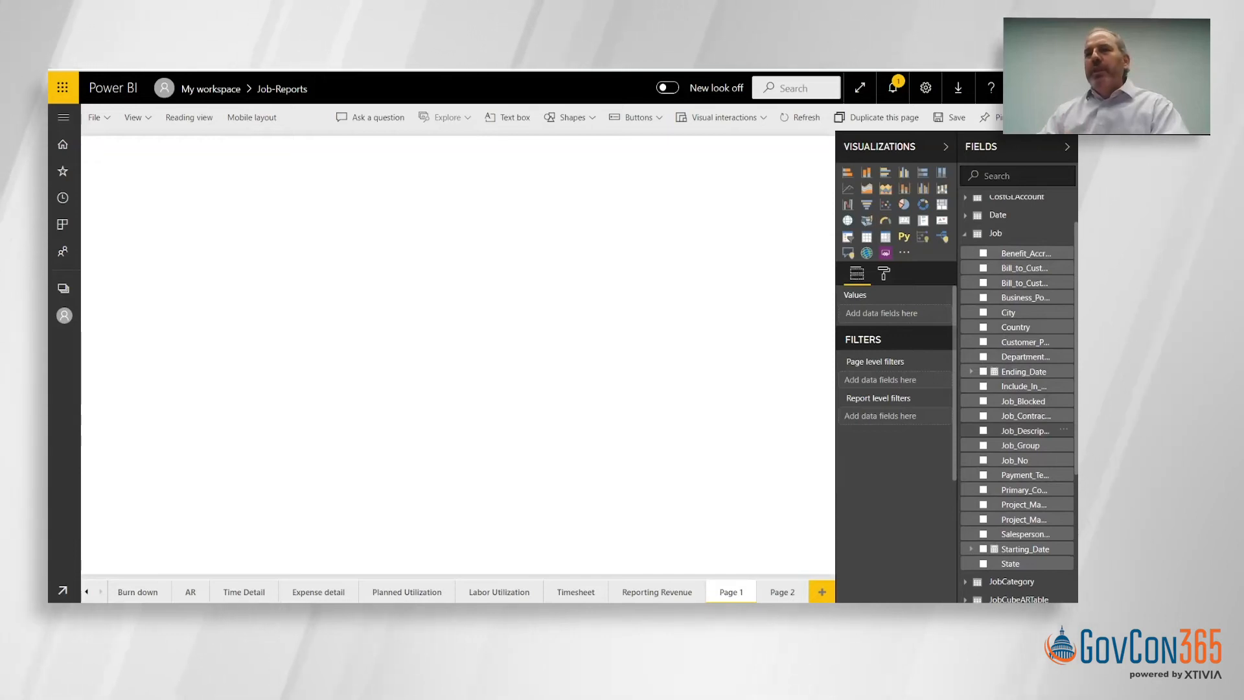
# Step: Add Job_Description as a table visual, then expand the JobCubeLedger table's fields
pyautogui.click(961, 431)
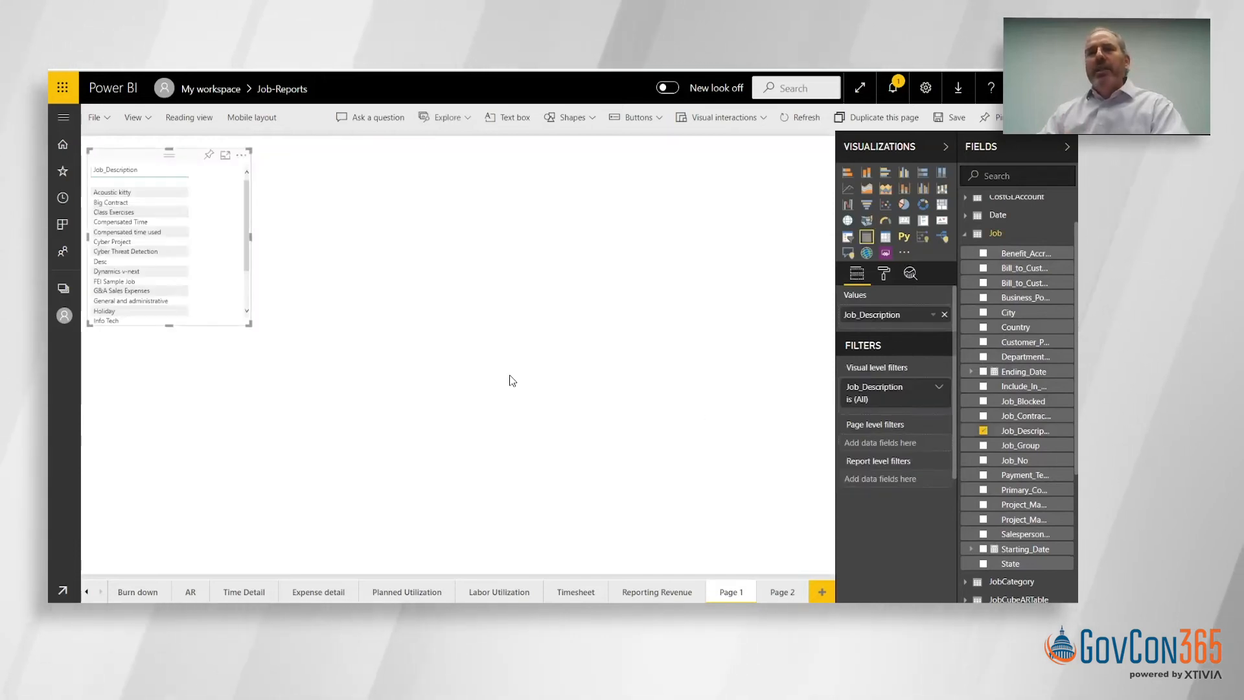
pyautogui.moveTo(194, 287)
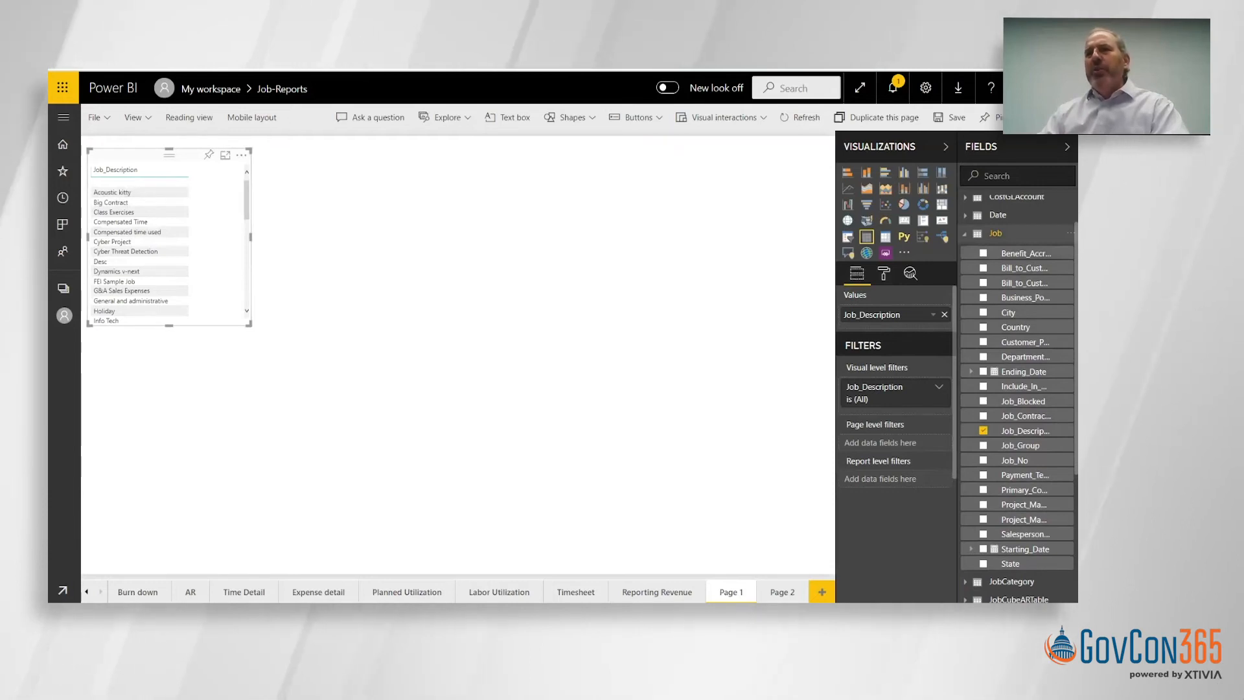
pyautogui.click(995, 234)
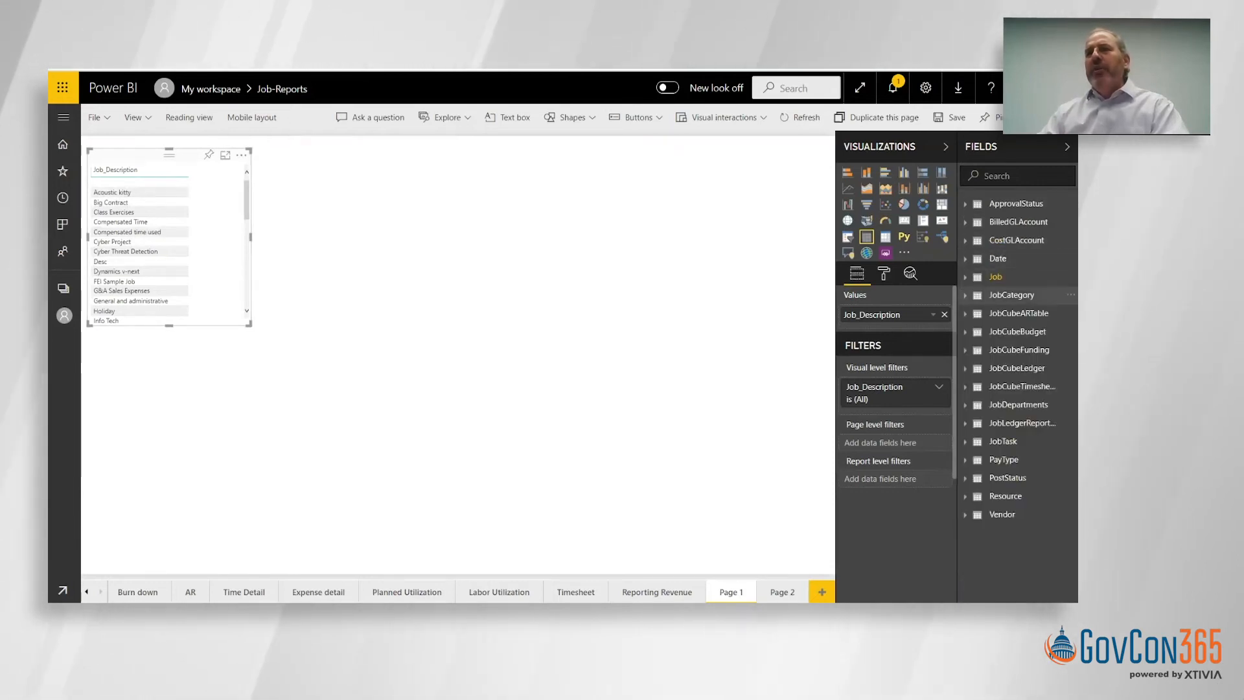
pyautogui.moveTo(1012, 294)
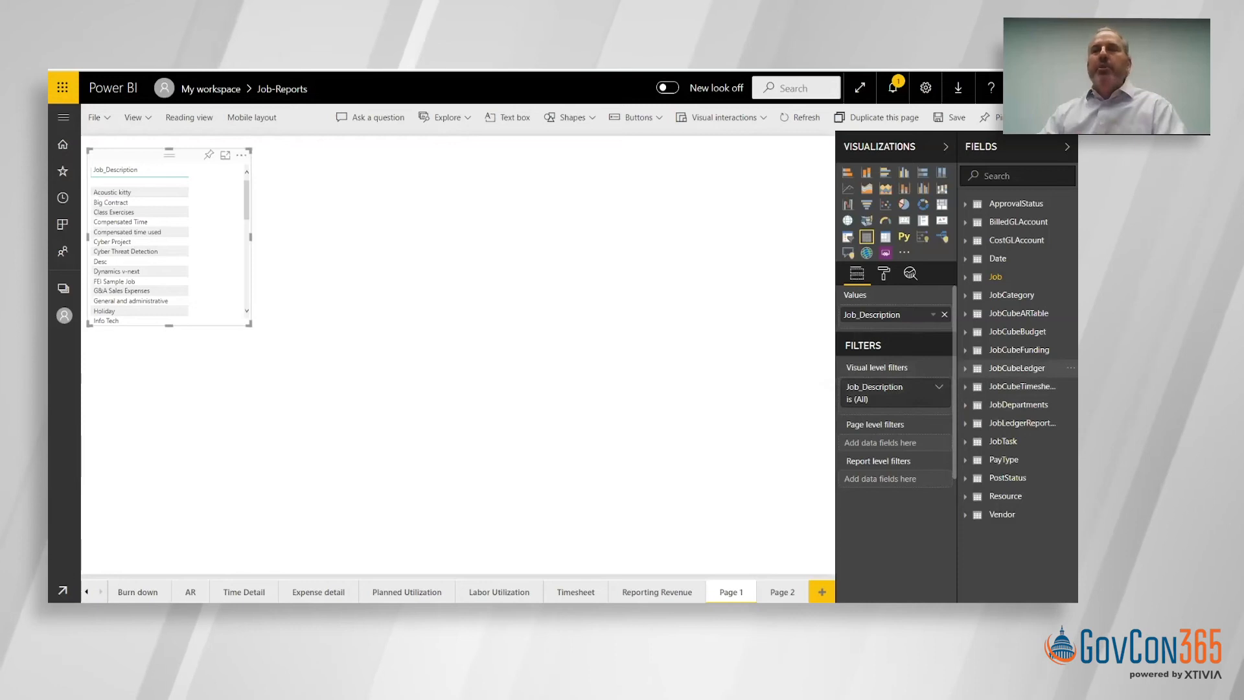
pyautogui.click(966, 366)
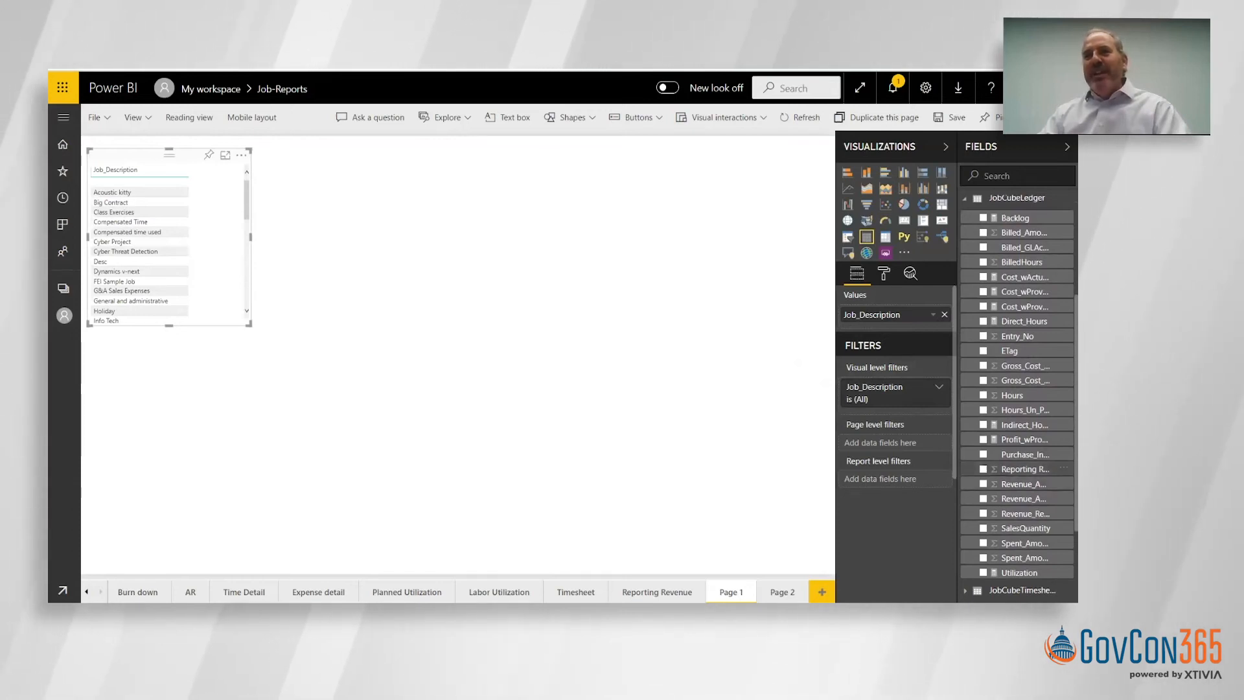
# Step: Add Revenue_Amount to the job table and filter it to revenue greater than 1000
pyautogui.click(984, 469)
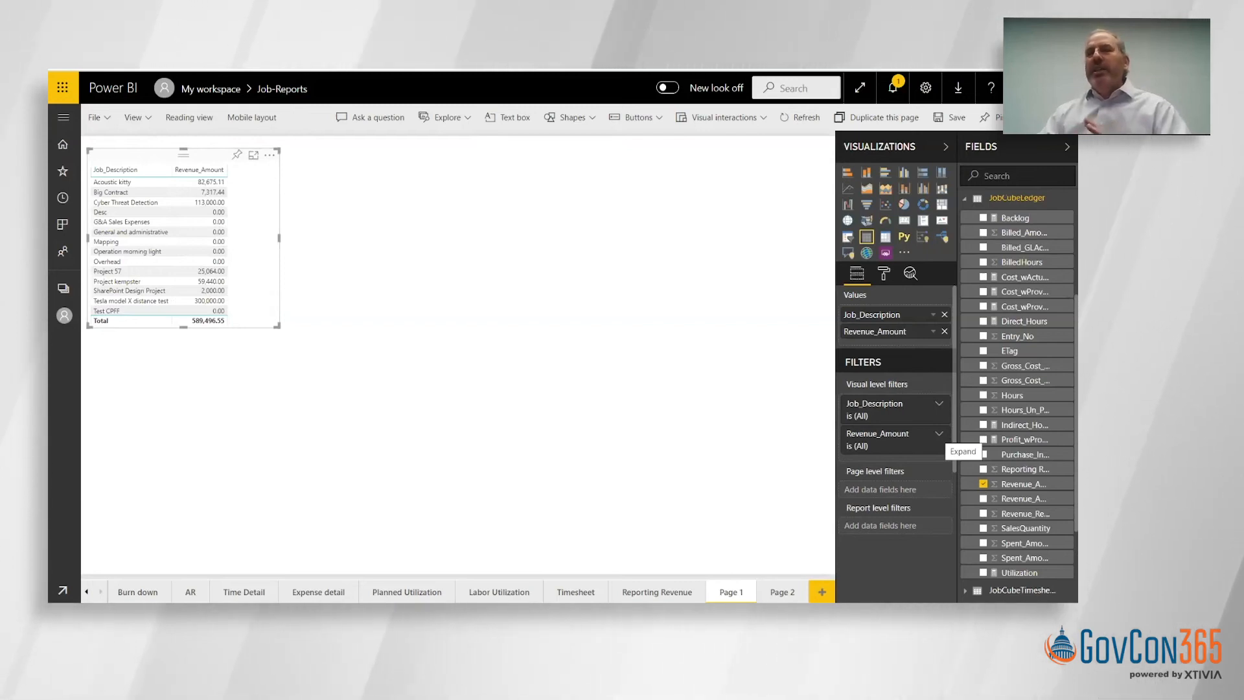
pyautogui.click(941, 432)
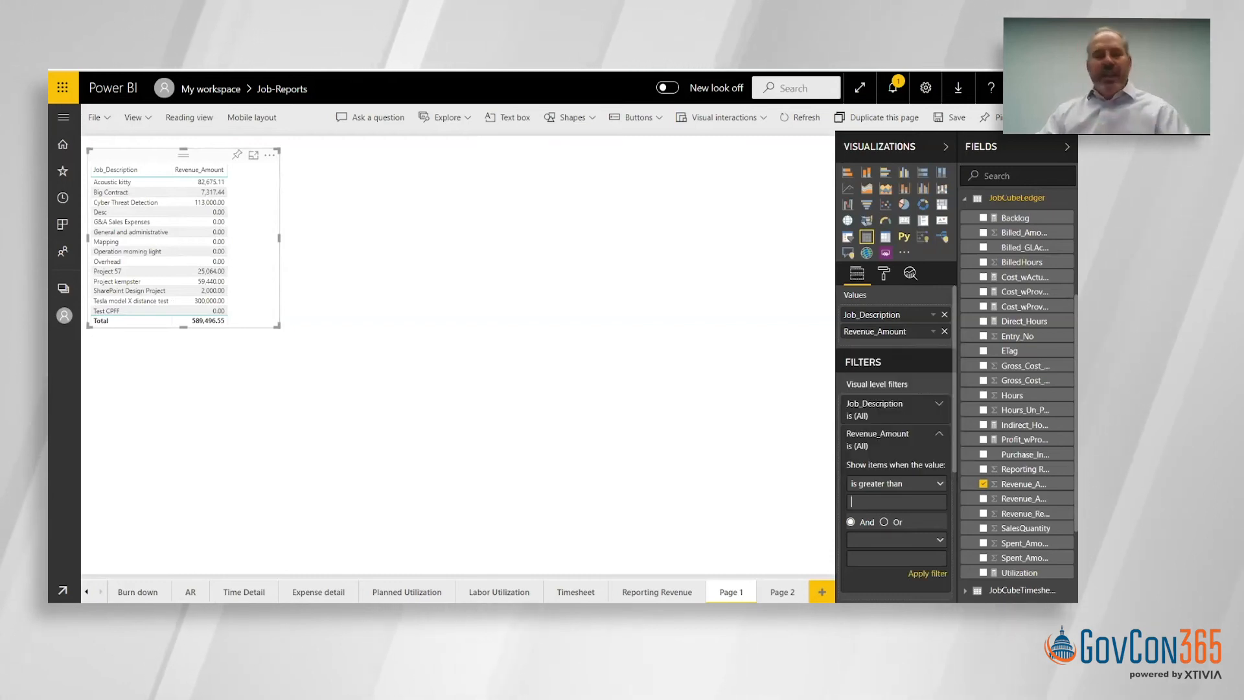
pyautogui.write('1000')
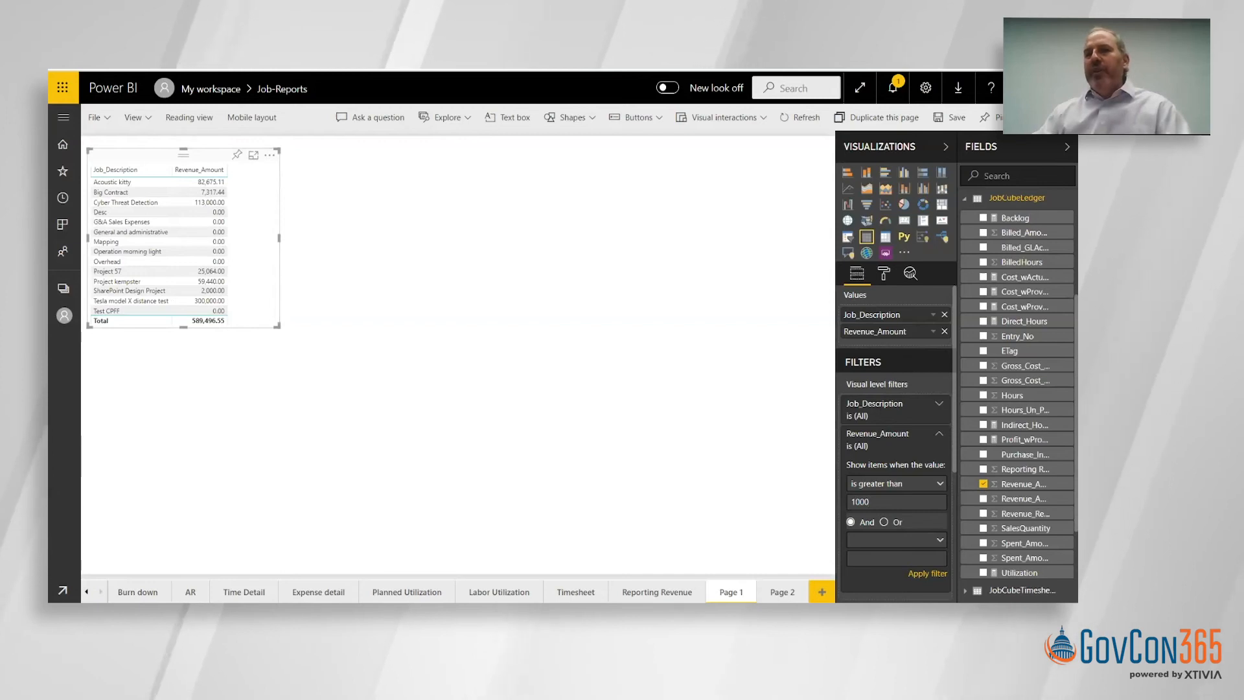
pyautogui.click(925, 572)
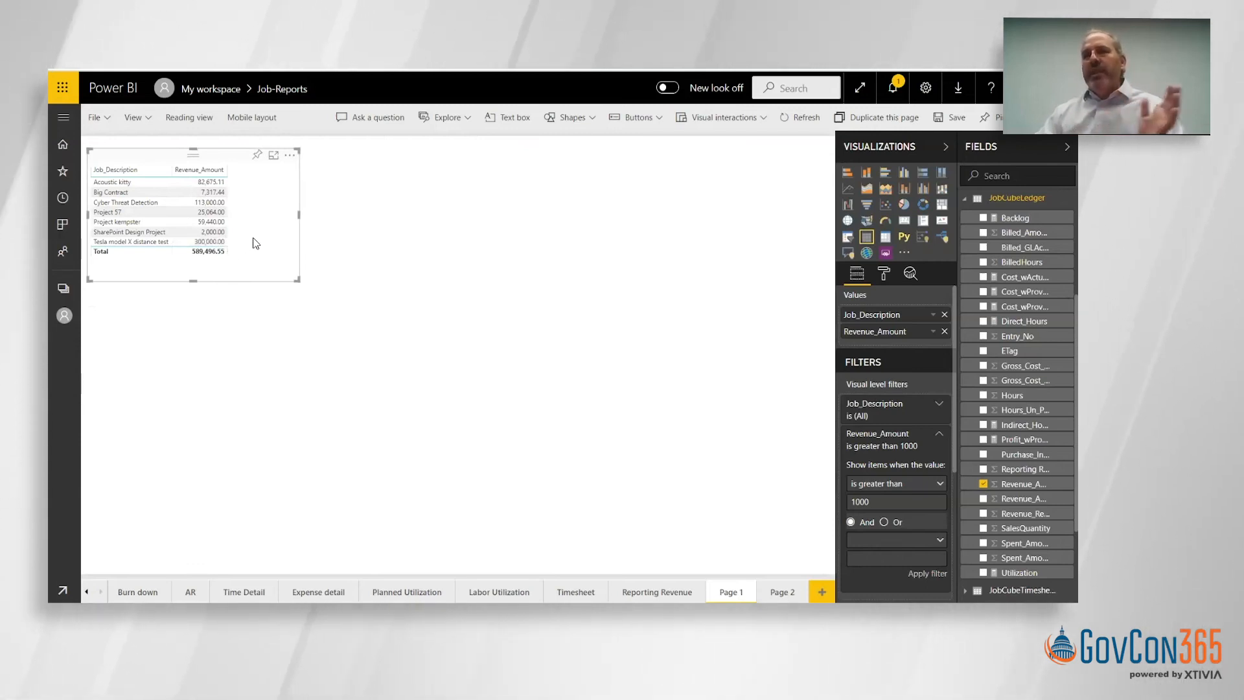
pyautogui.moveTo(433, 316)
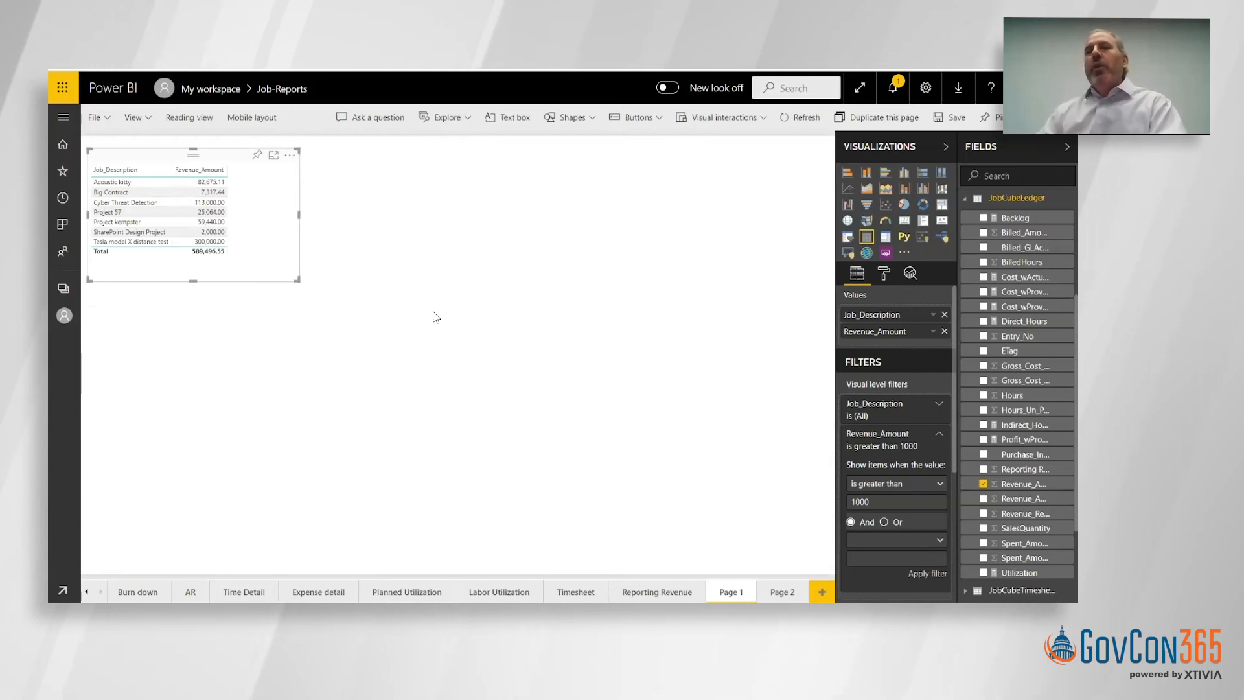
pyautogui.moveTo(867, 237)
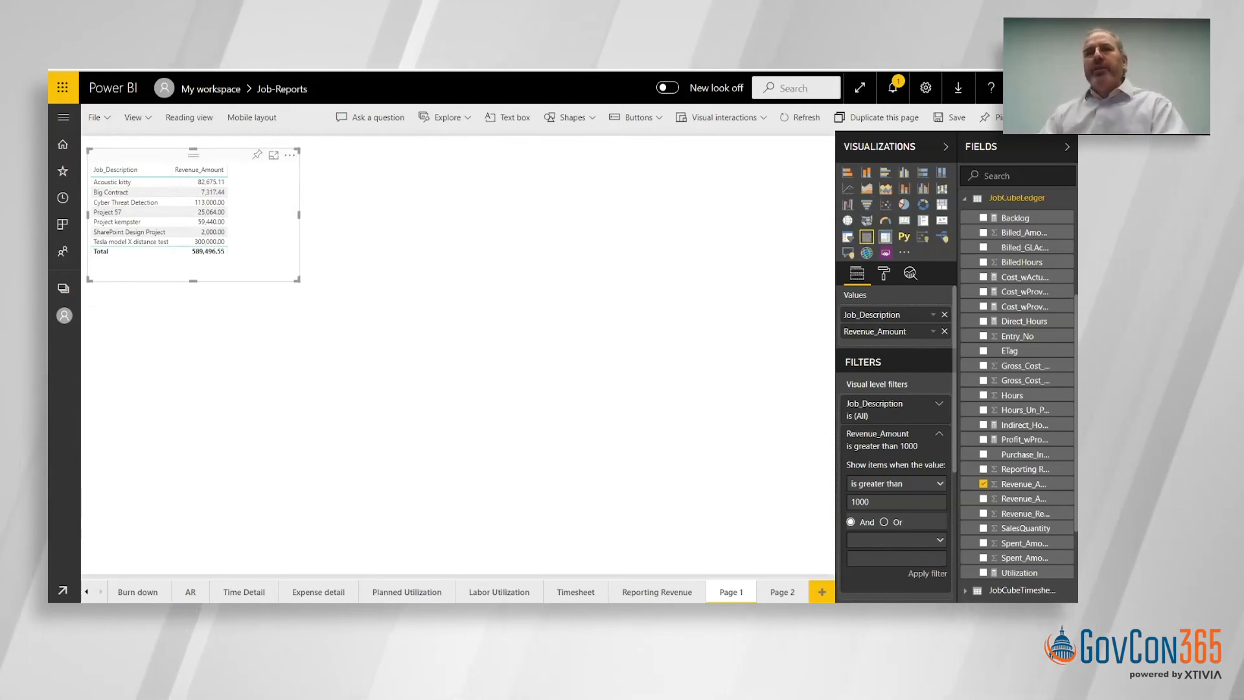
pyautogui.moveTo(886, 189)
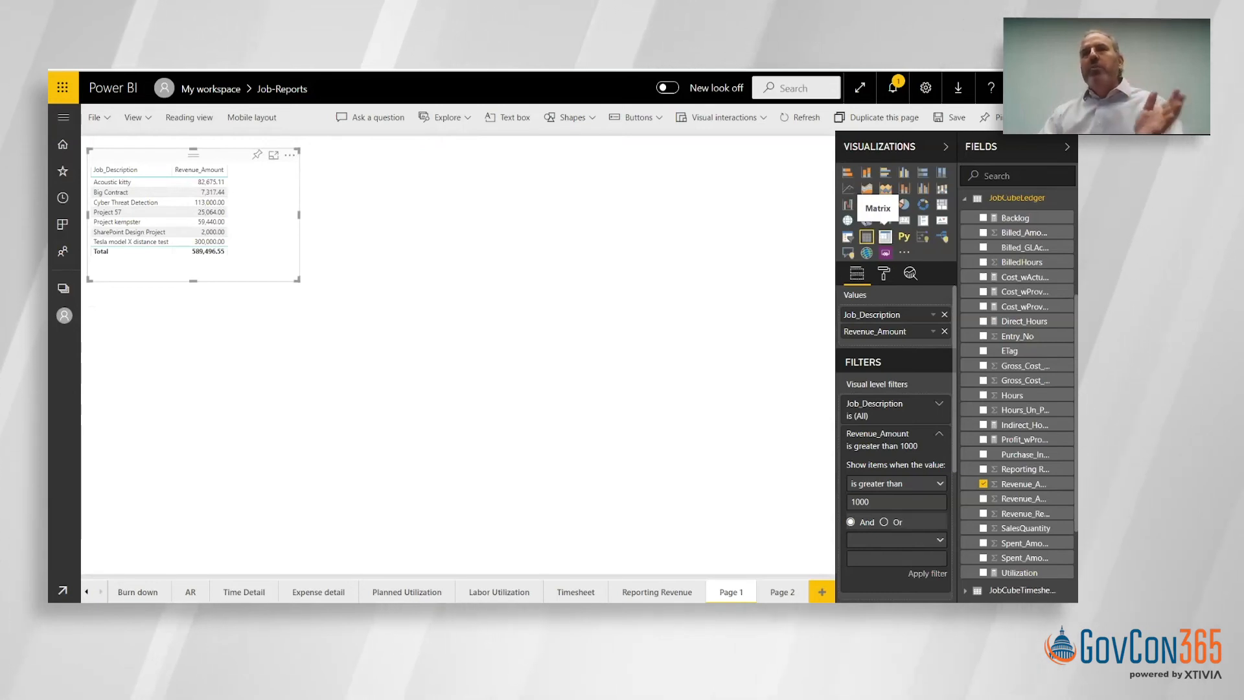
# Step: Convert the job revenue table into a Matrix visual
pyautogui.click(866, 236)
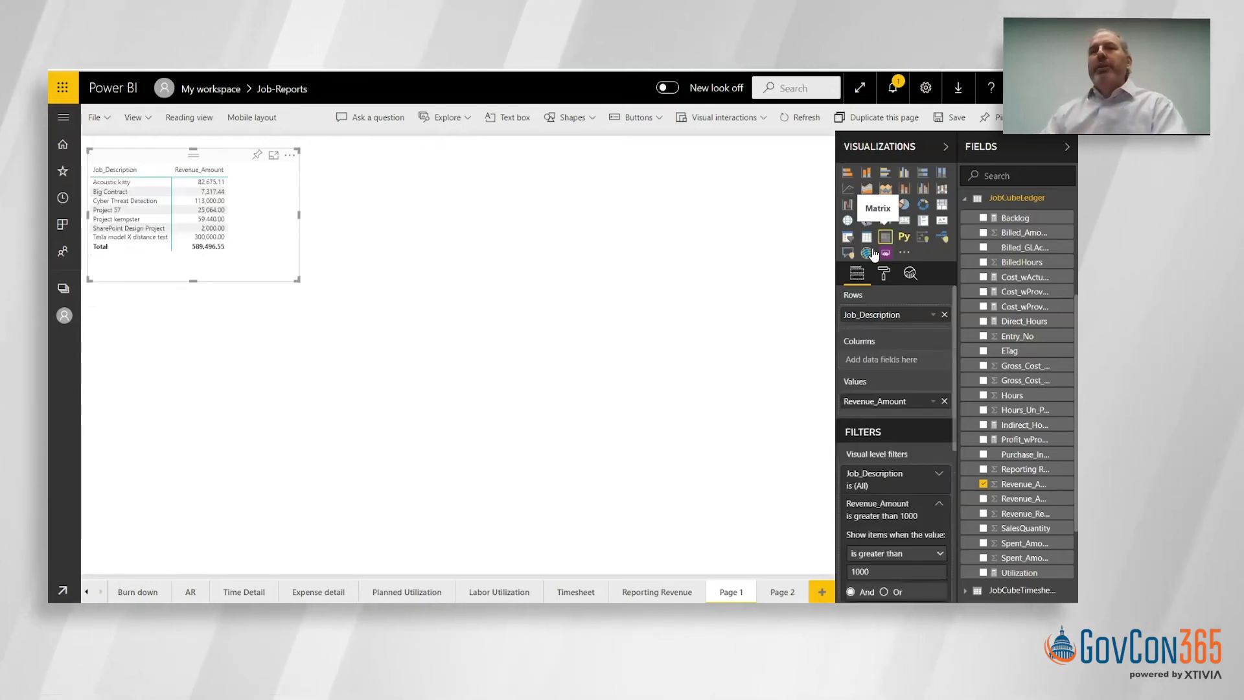
pyautogui.moveTo(362, 310)
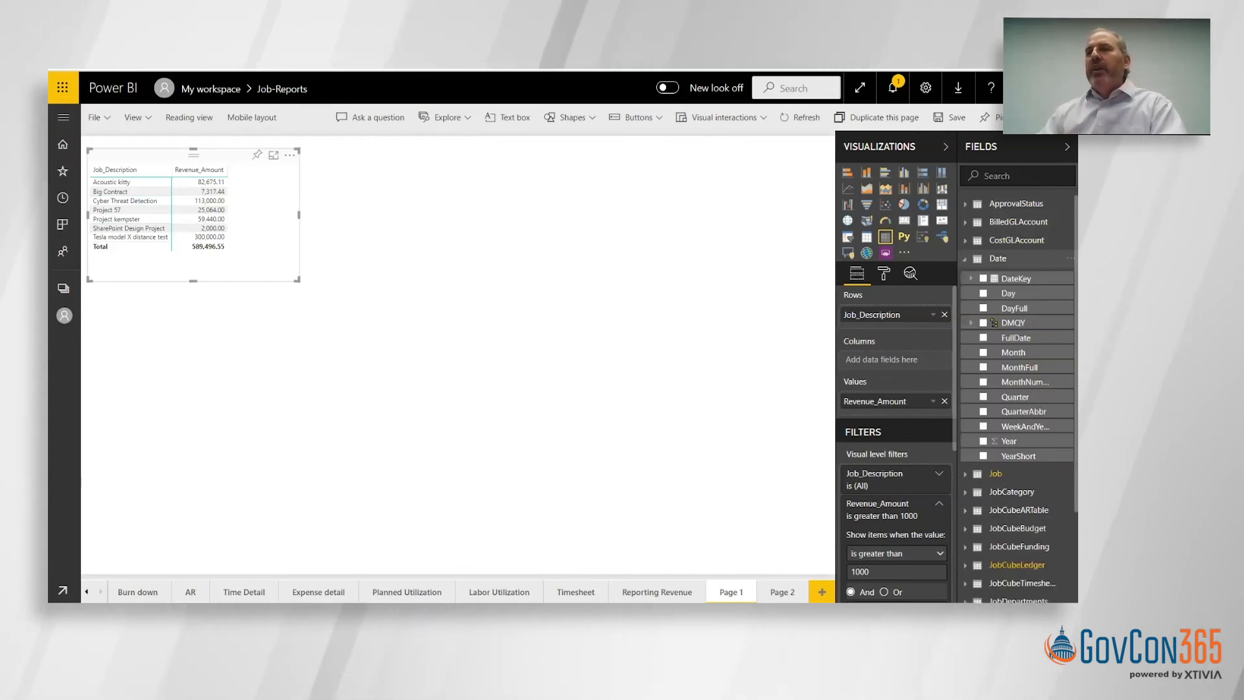
pyautogui.moveTo(885, 236)
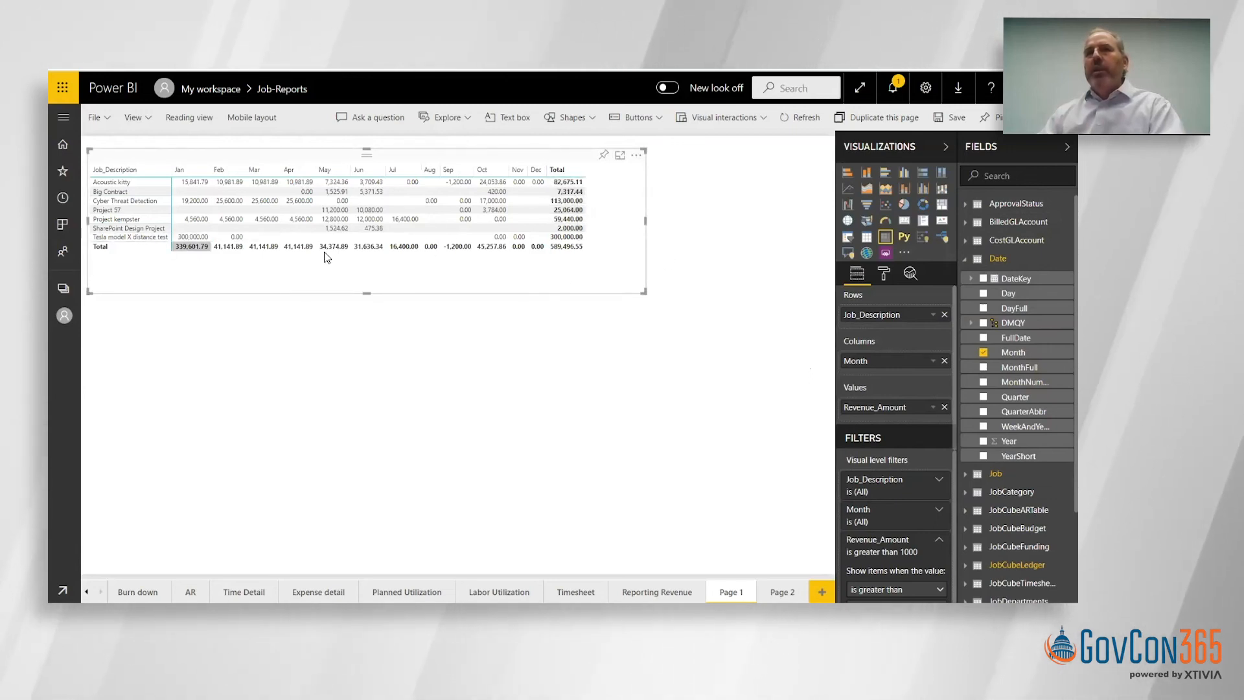
pyautogui.moveTo(568, 186)
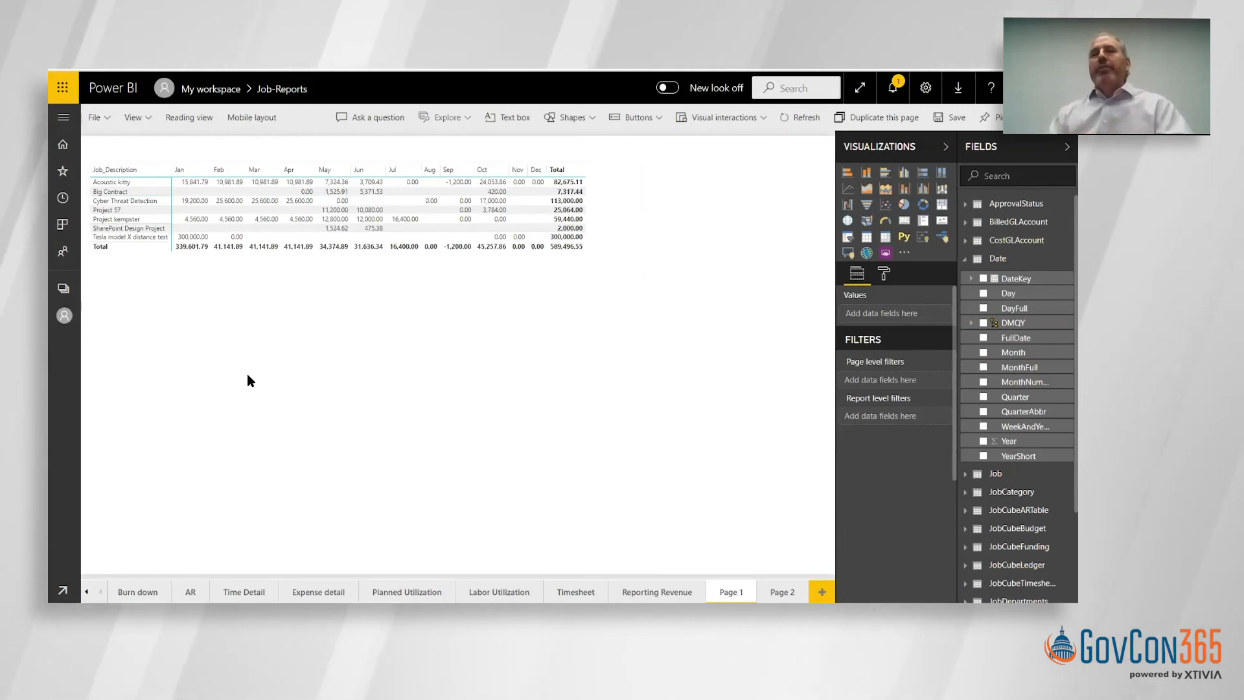
pyautogui.moveTo(147, 420)
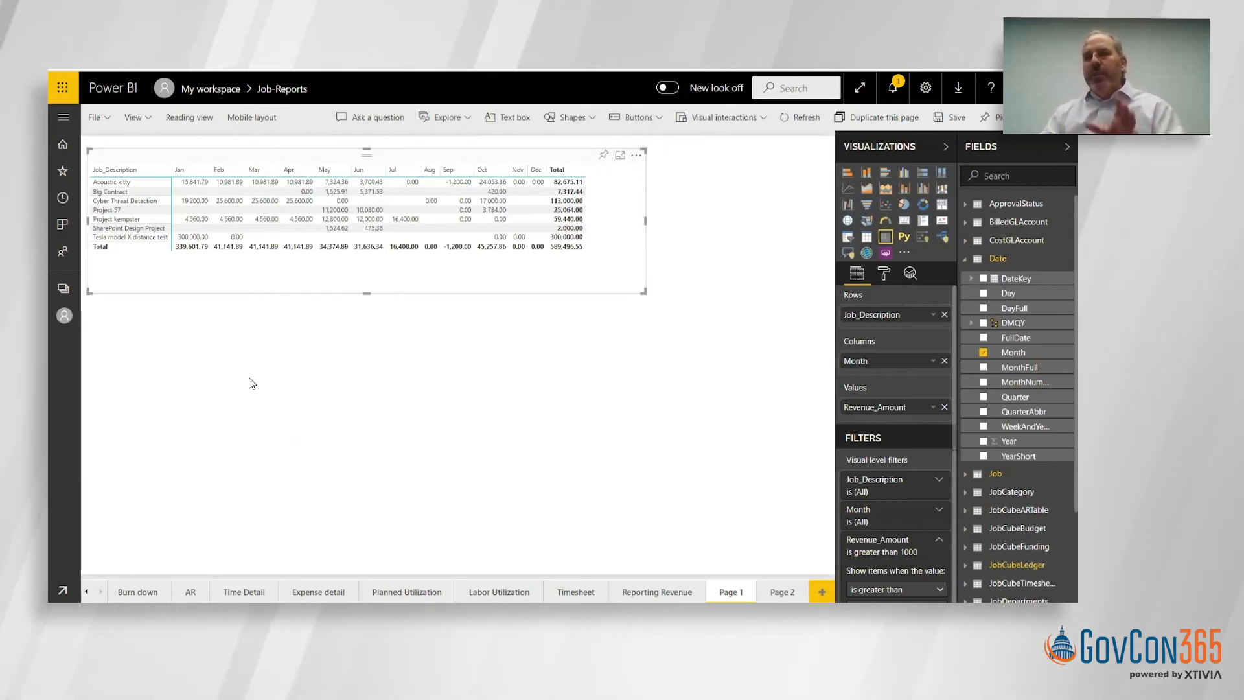
pyautogui.moveTo(197, 448)
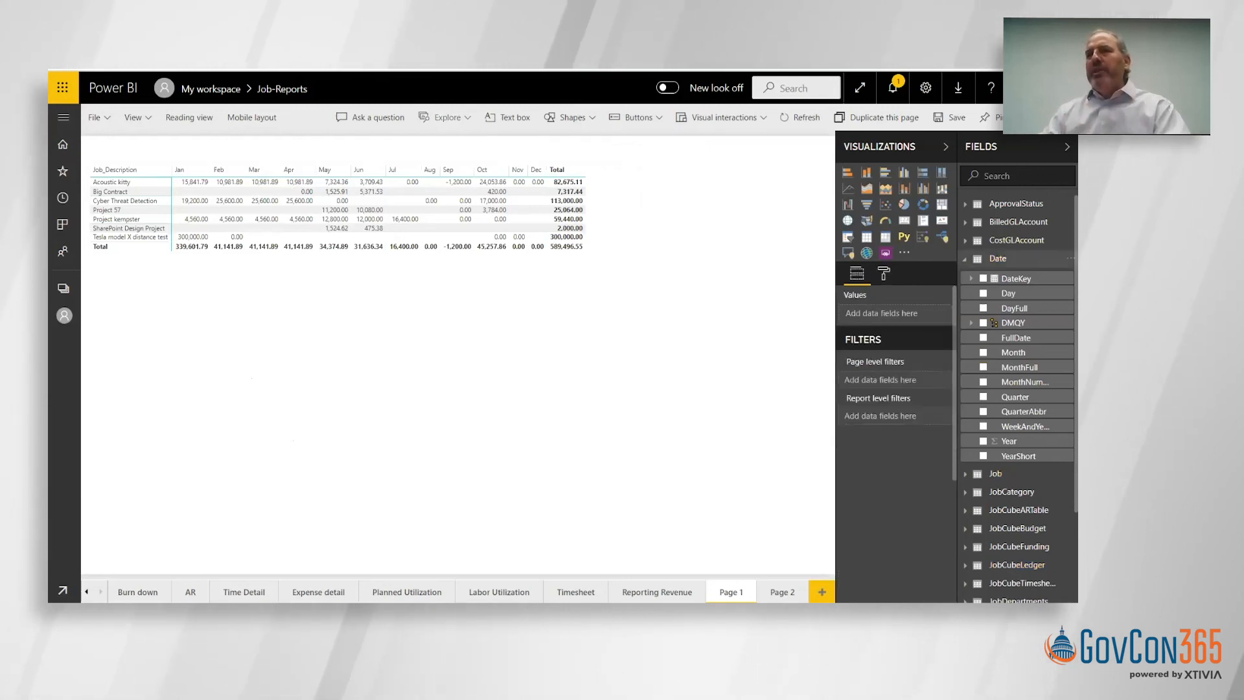
# Step: Build a second table of Bill_to_Customer_Name with Backlog from JobCubeLedger
pyautogui.click(964, 260)
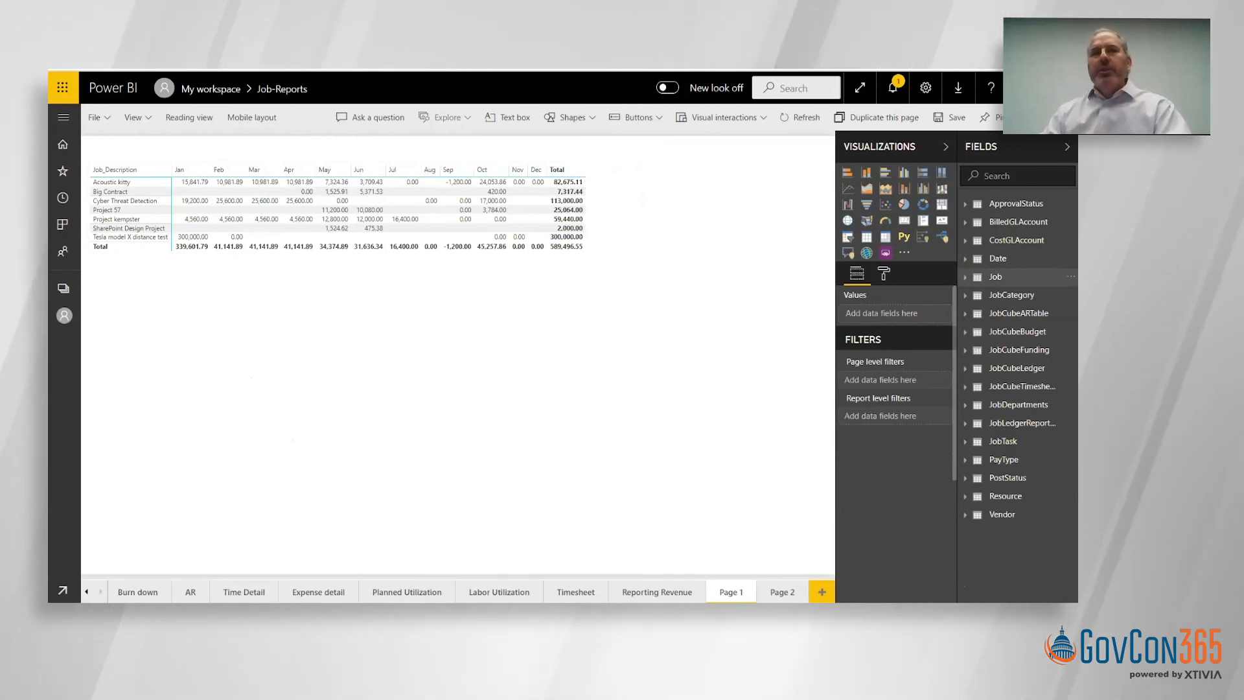
pyautogui.click(995, 277)
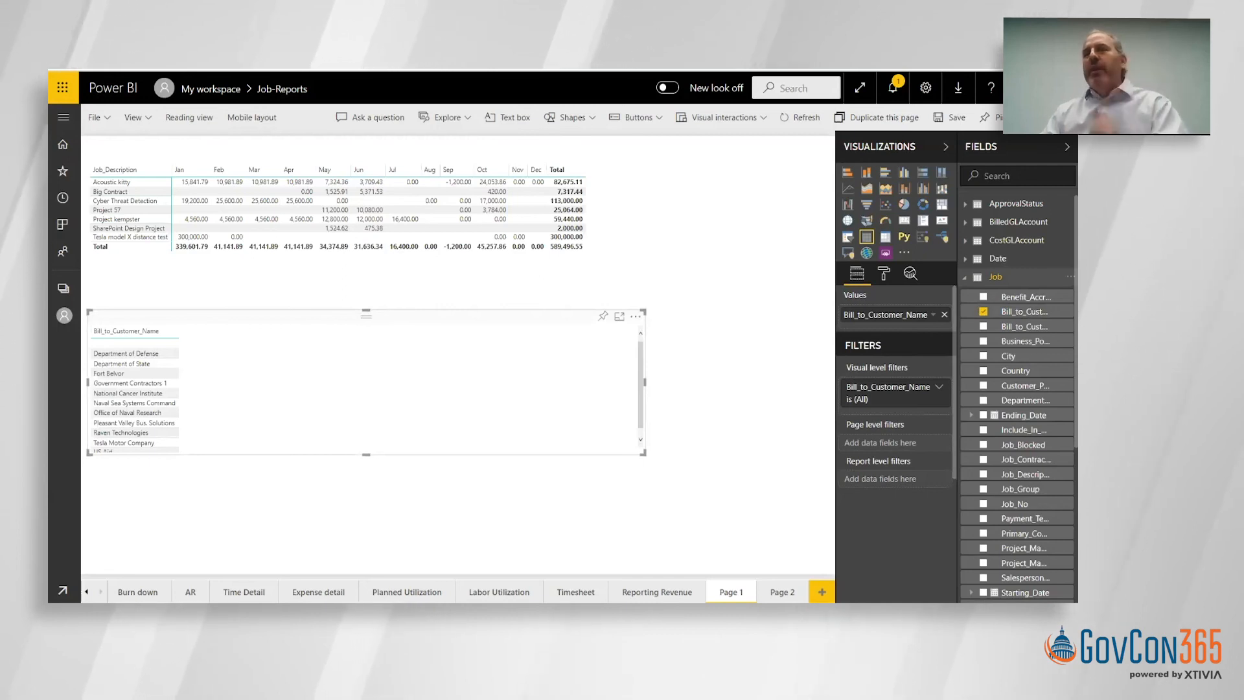
pyautogui.click(995, 276)
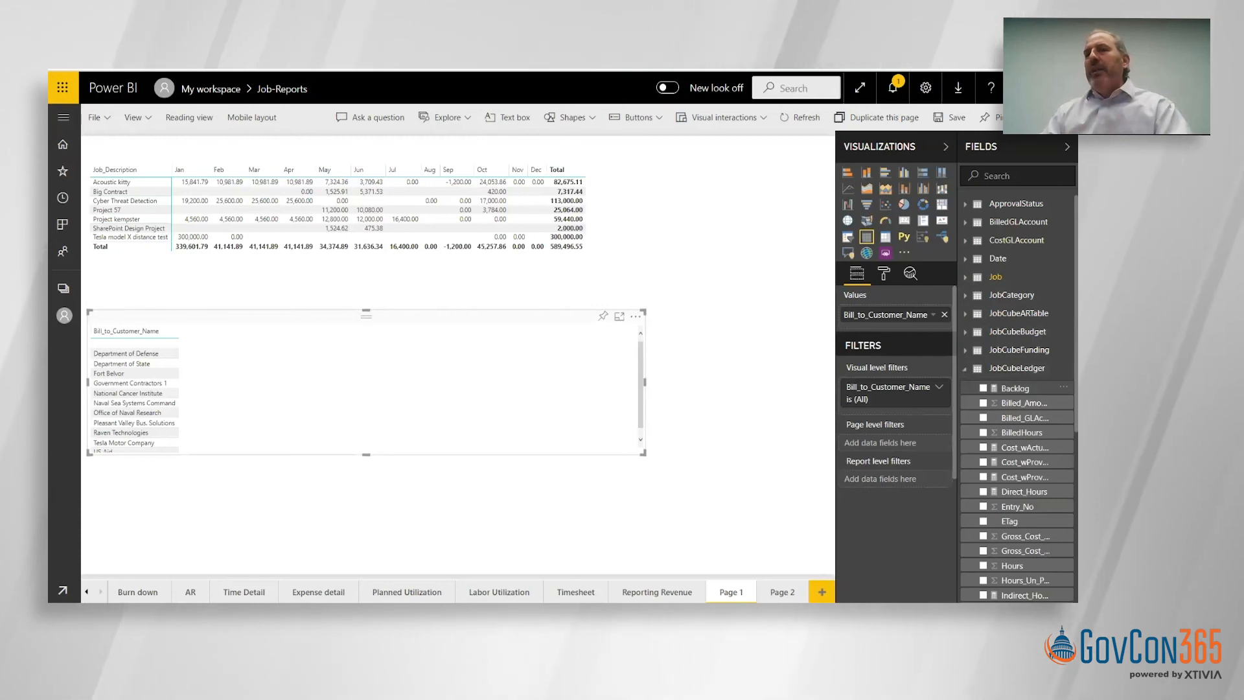
pyautogui.click(983, 388)
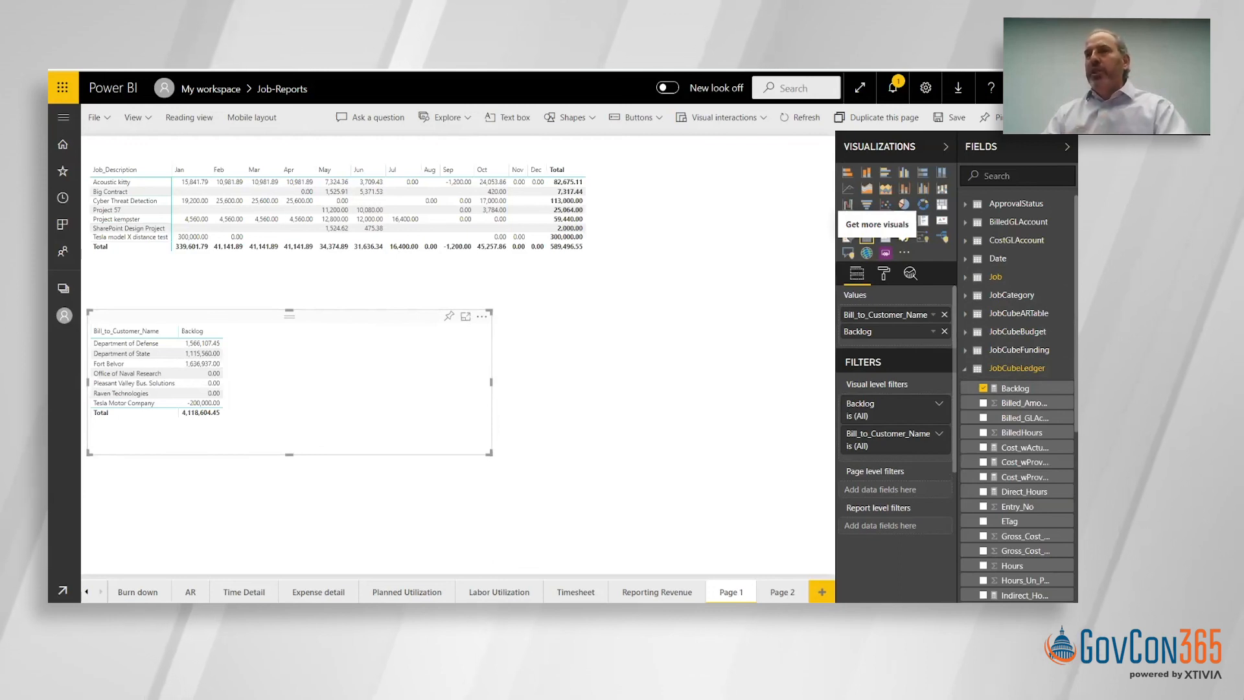
pyautogui.moveTo(235, 404)
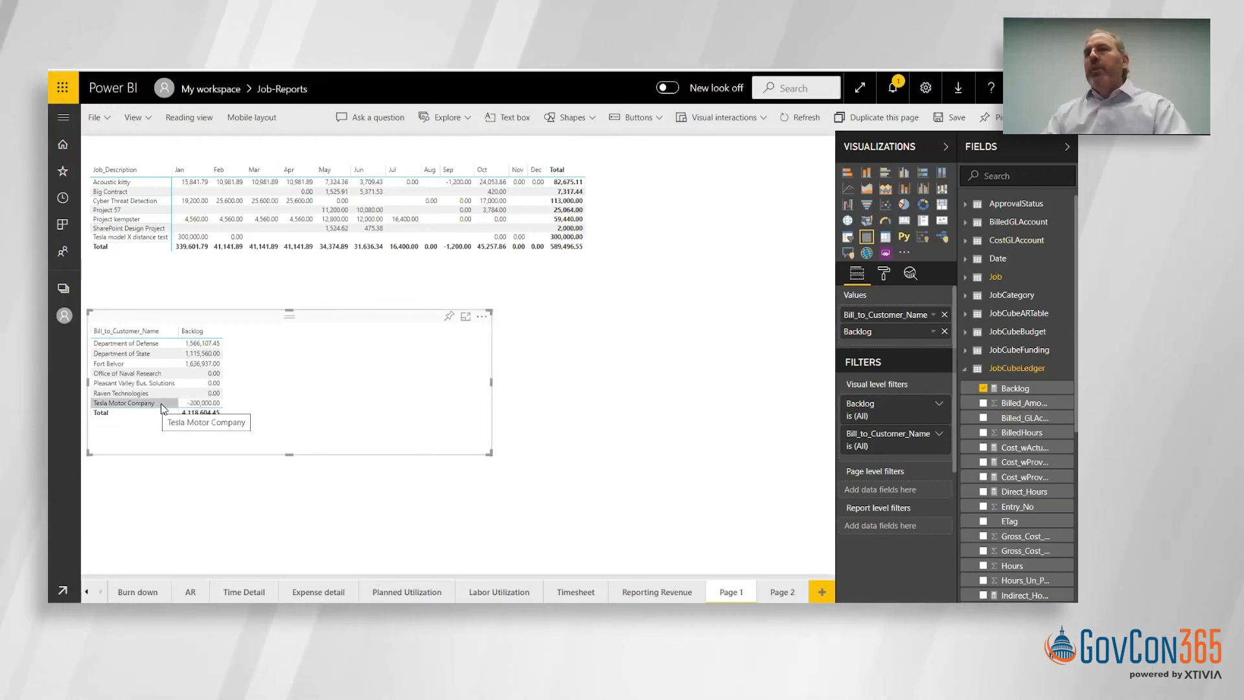
pyautogui.moveTo(167, 411)
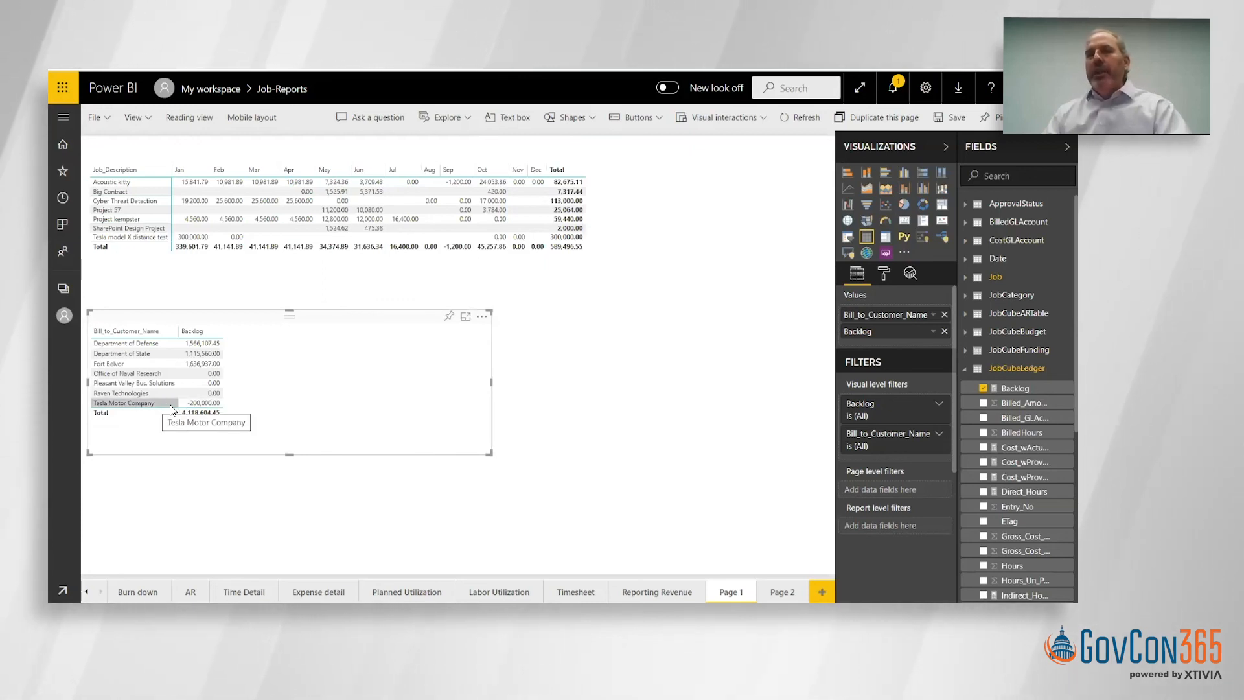
pyautogui.moveTo(704, 262)
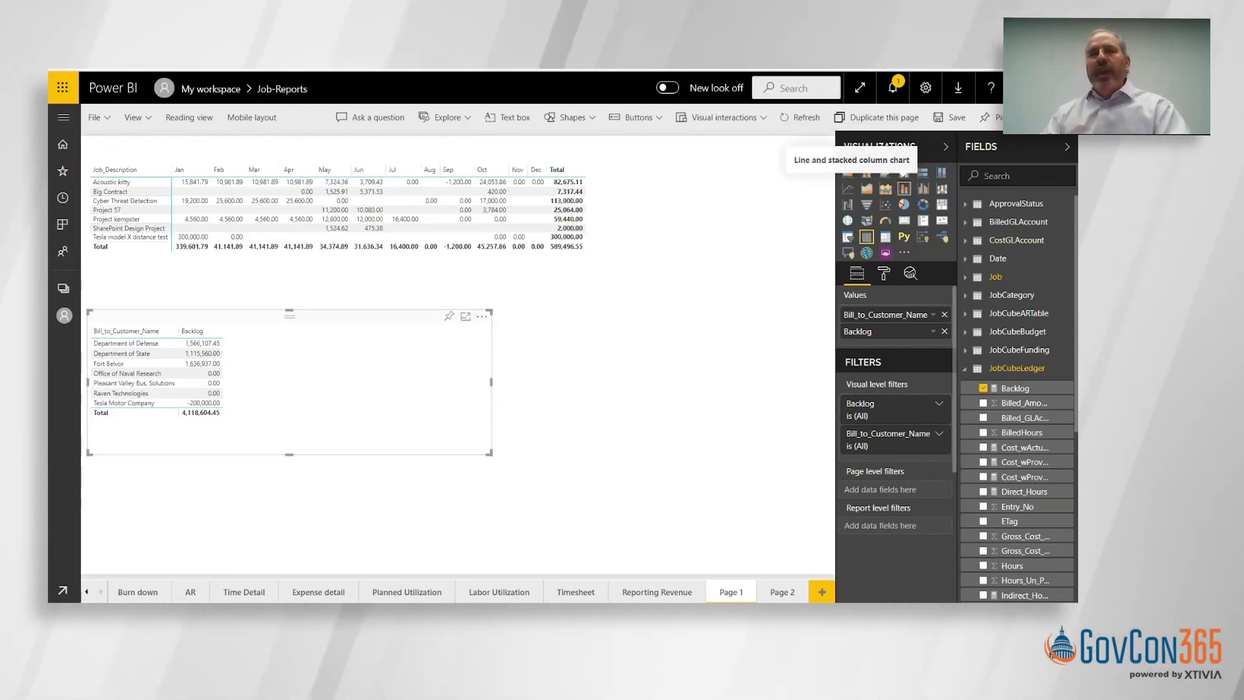
# Step: Convert the backlog table to a line and stacked column chart and select Department of Defense to filter the jobs
pyautogui.click(903, 188)
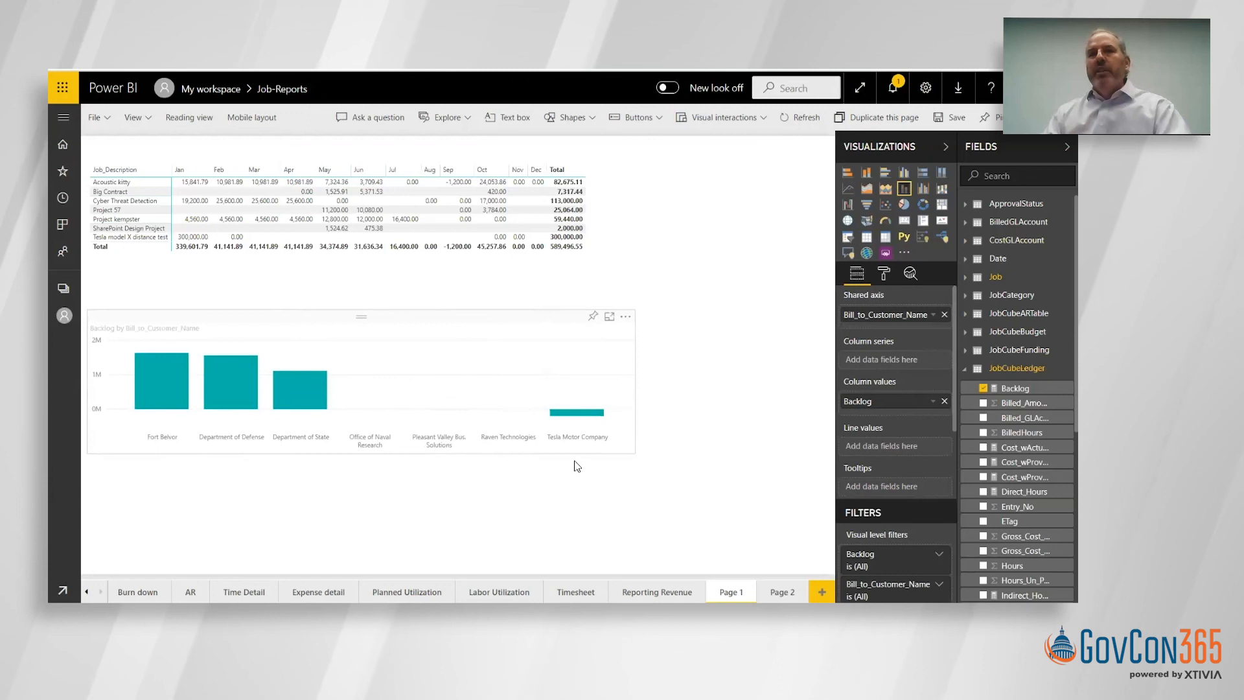
pyautogui.click(161, 381)
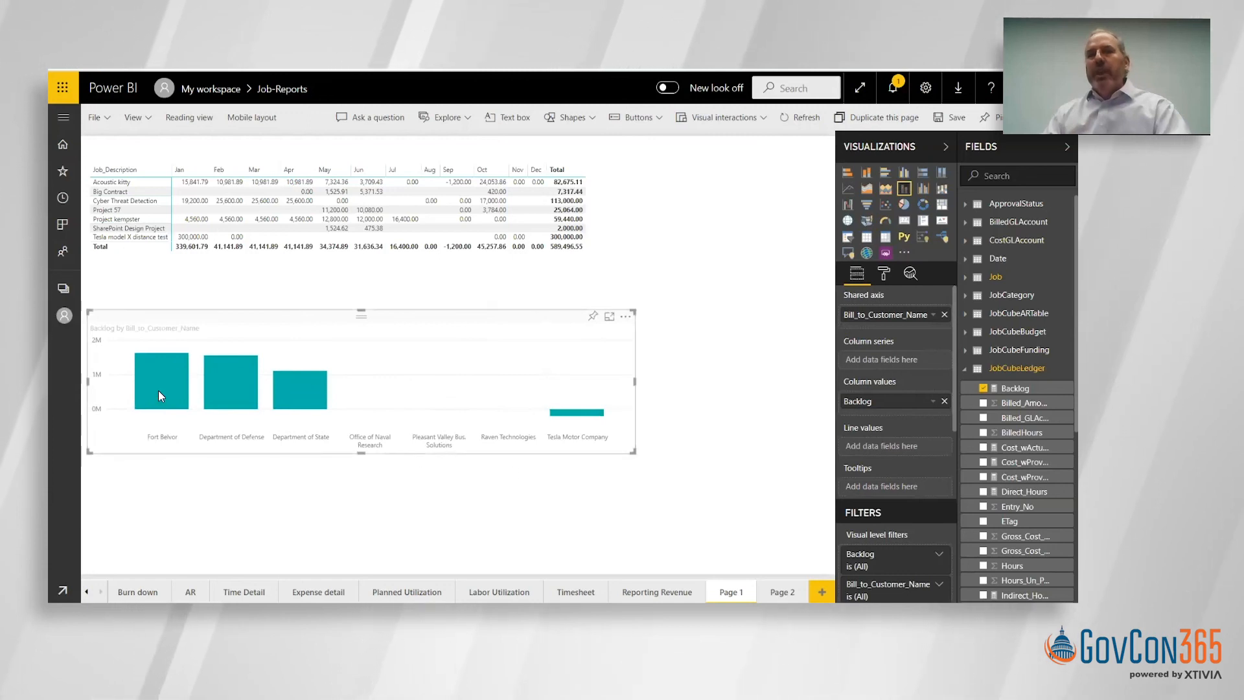
pyautogui.moveTo(161, 377)
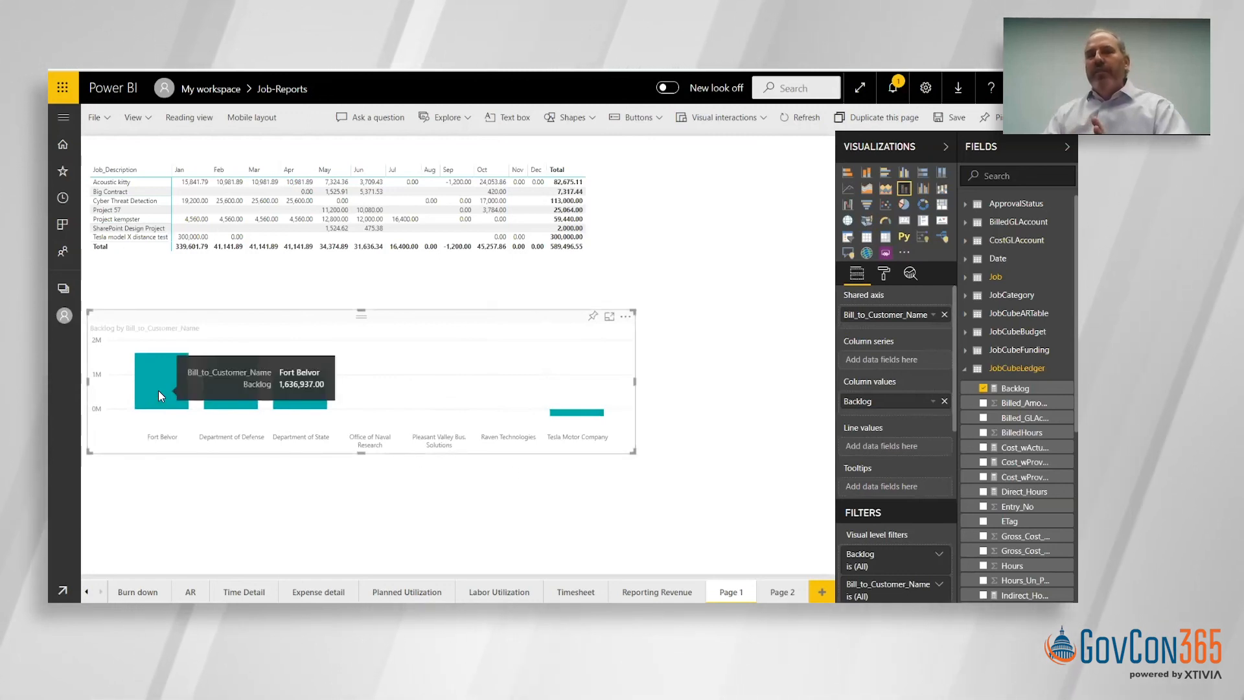
pyautogui.moveTo(154, 223)
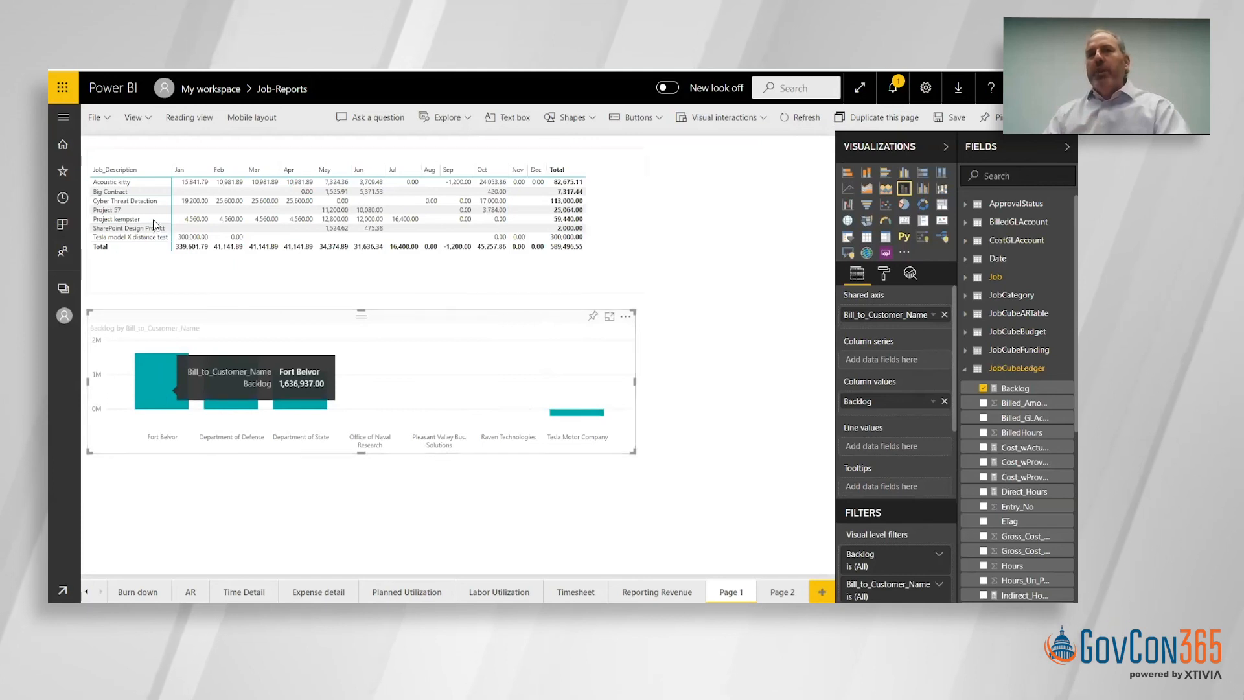
pyautogui.moveTo(163, 409)
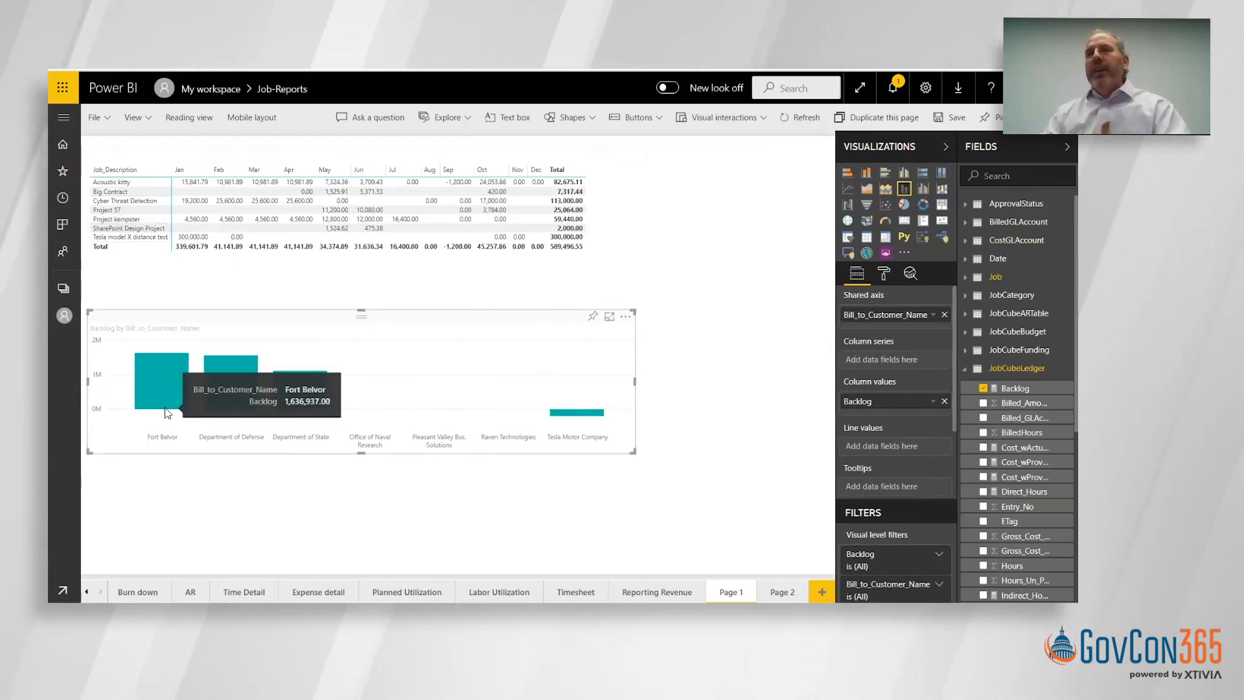
pyautogui.moveTo(165, 406)
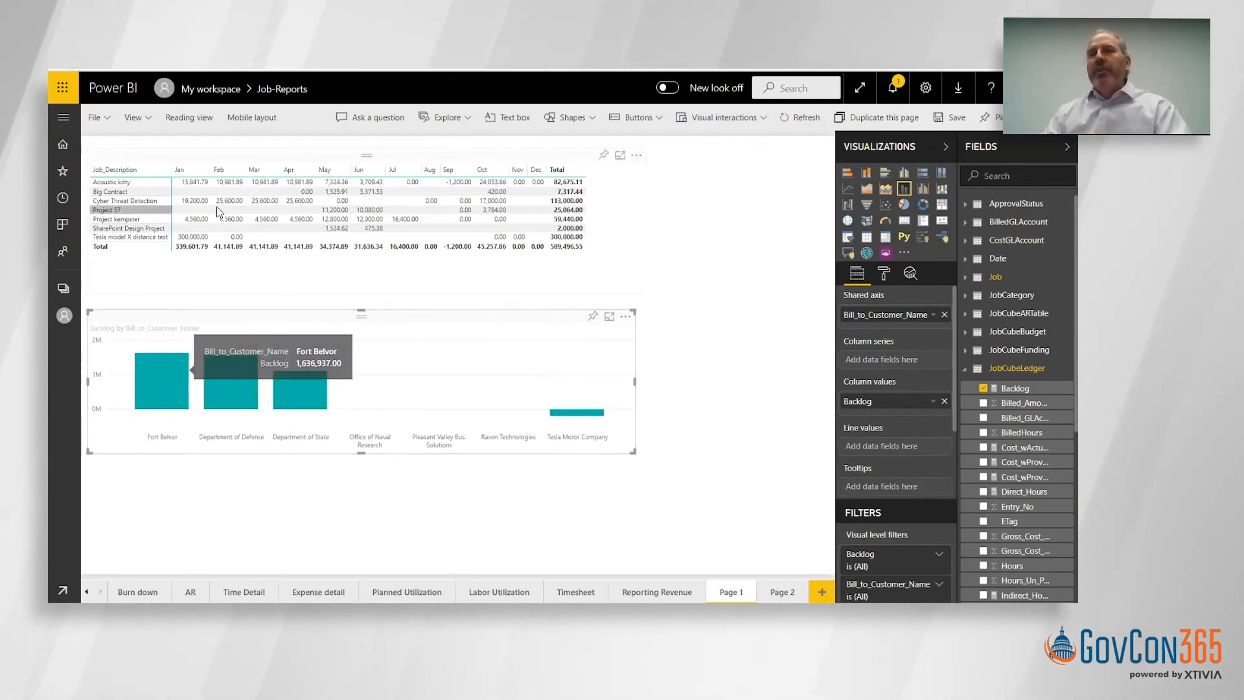
pyautogui.moveTo(235, 404)
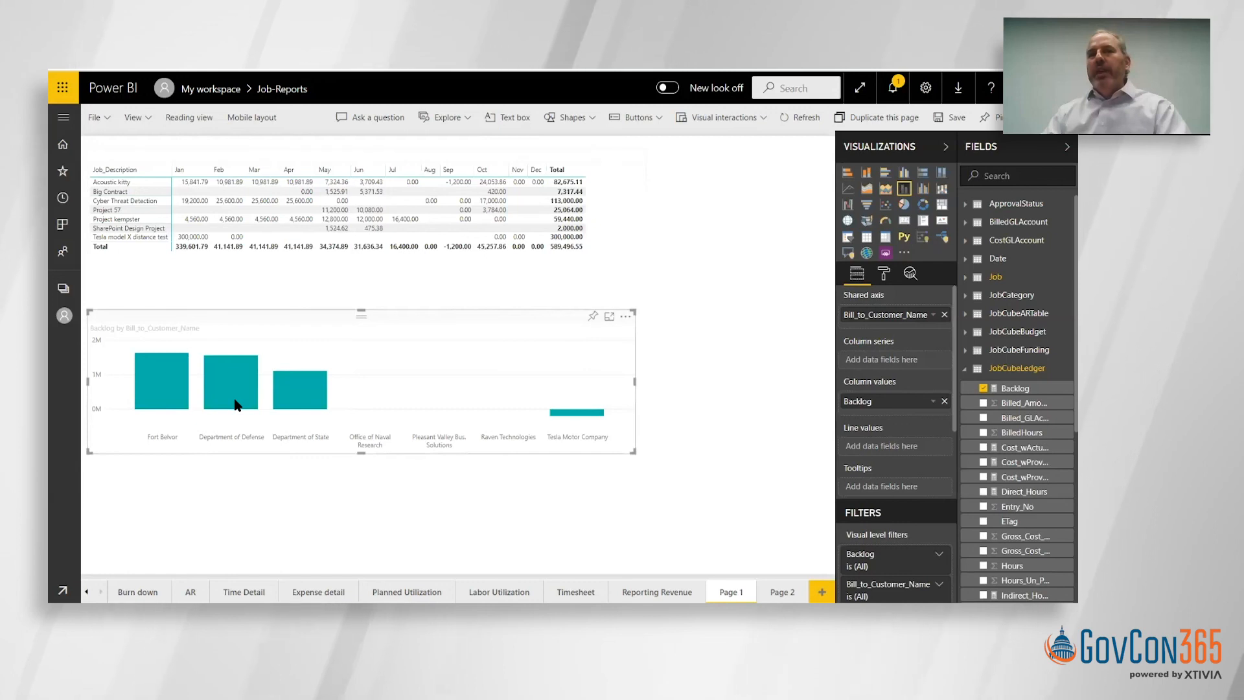
pyautogui.click(231, 382)
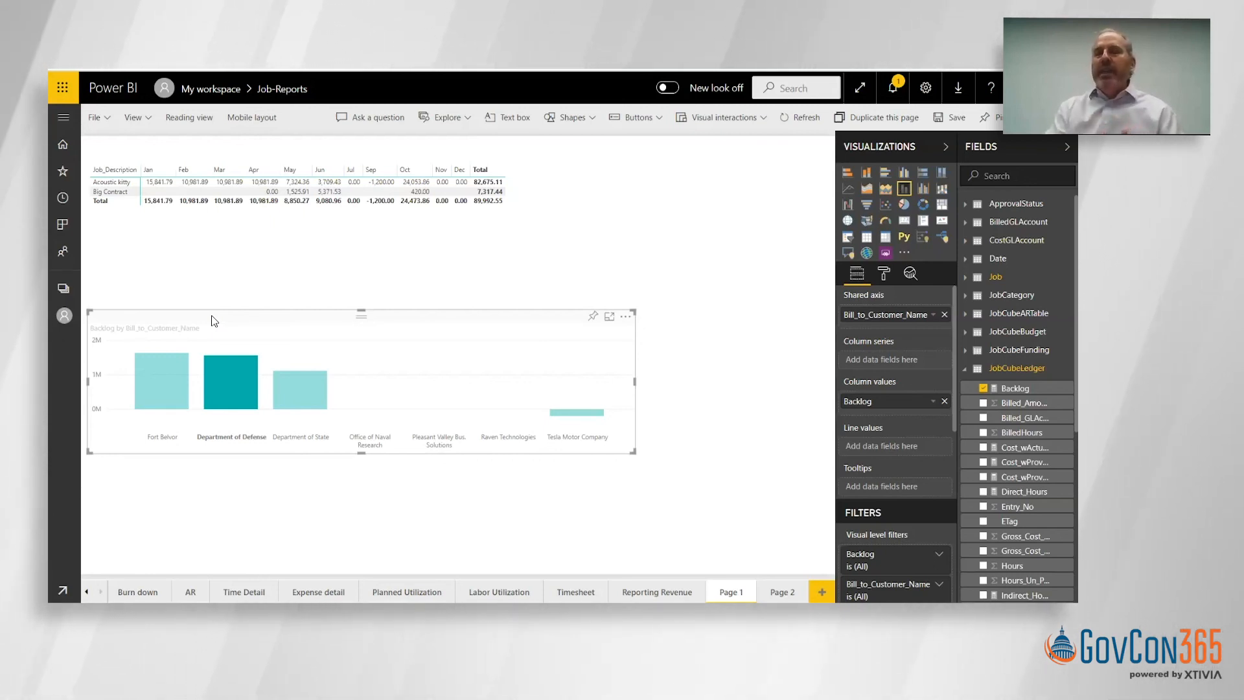
pyautogui.moveTo(370, 259)
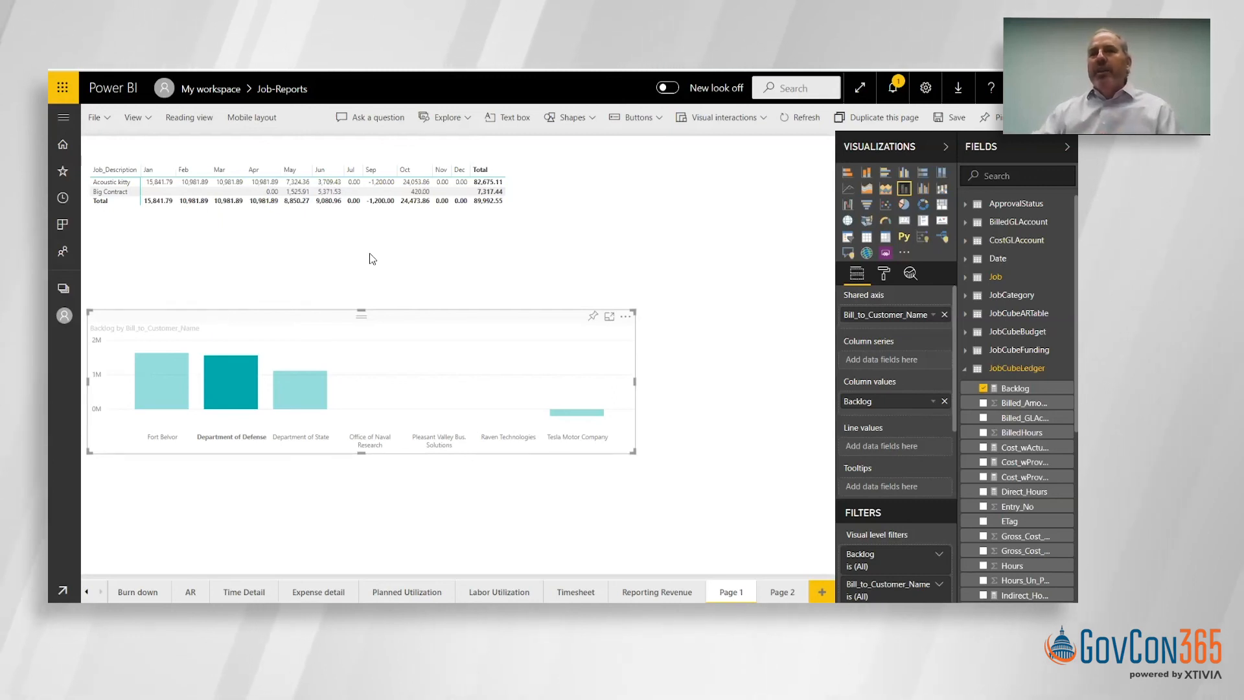
pyautogui.moveTo(594, 316)
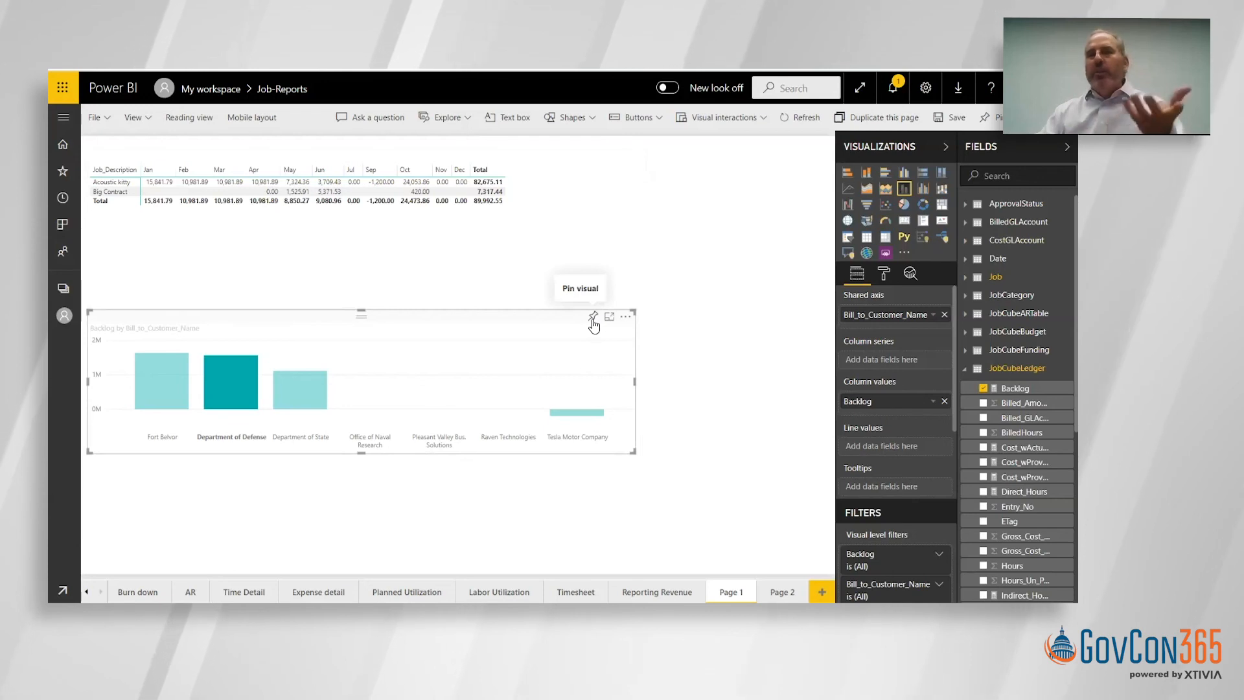
pyautogui.moveTo(538, 319)
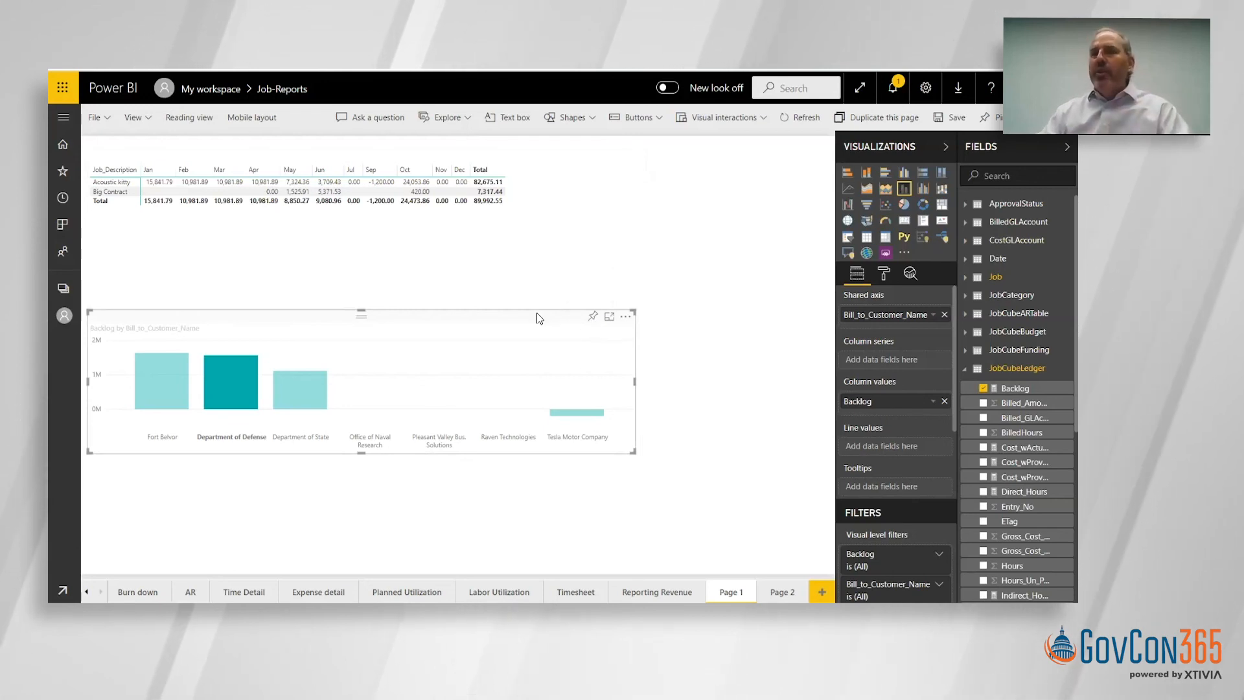